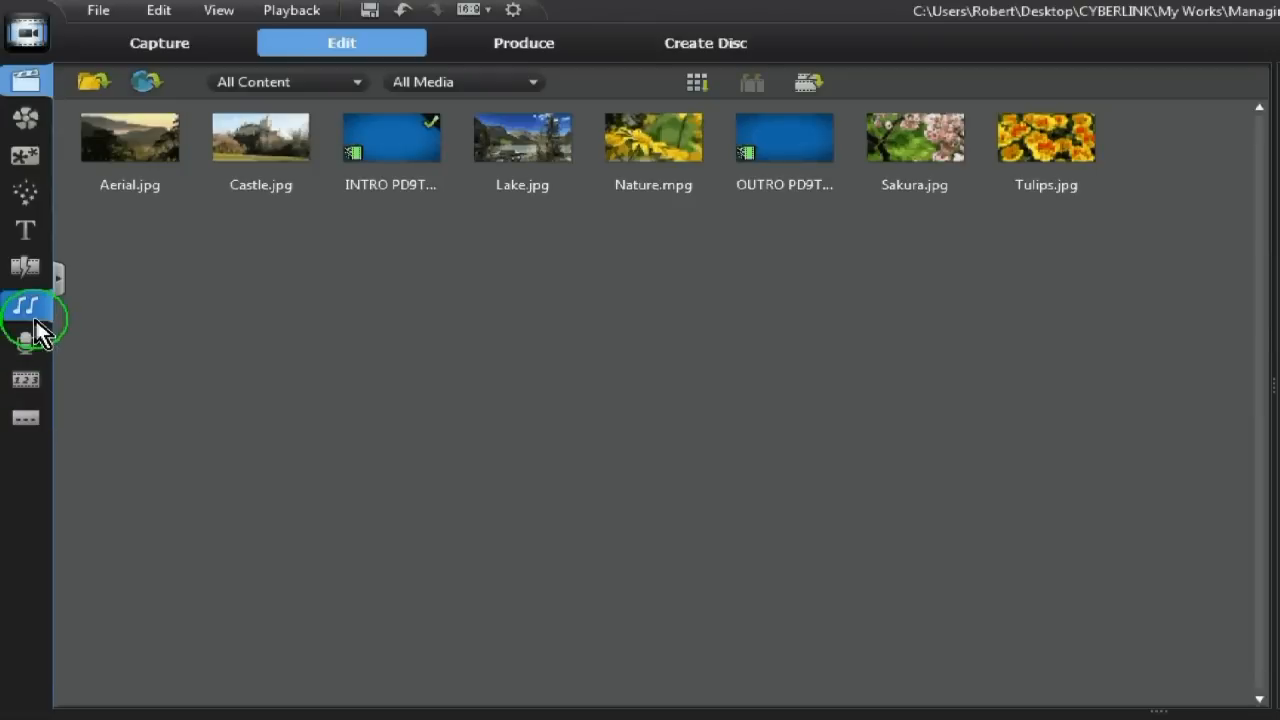
mouse_move(25, 300)
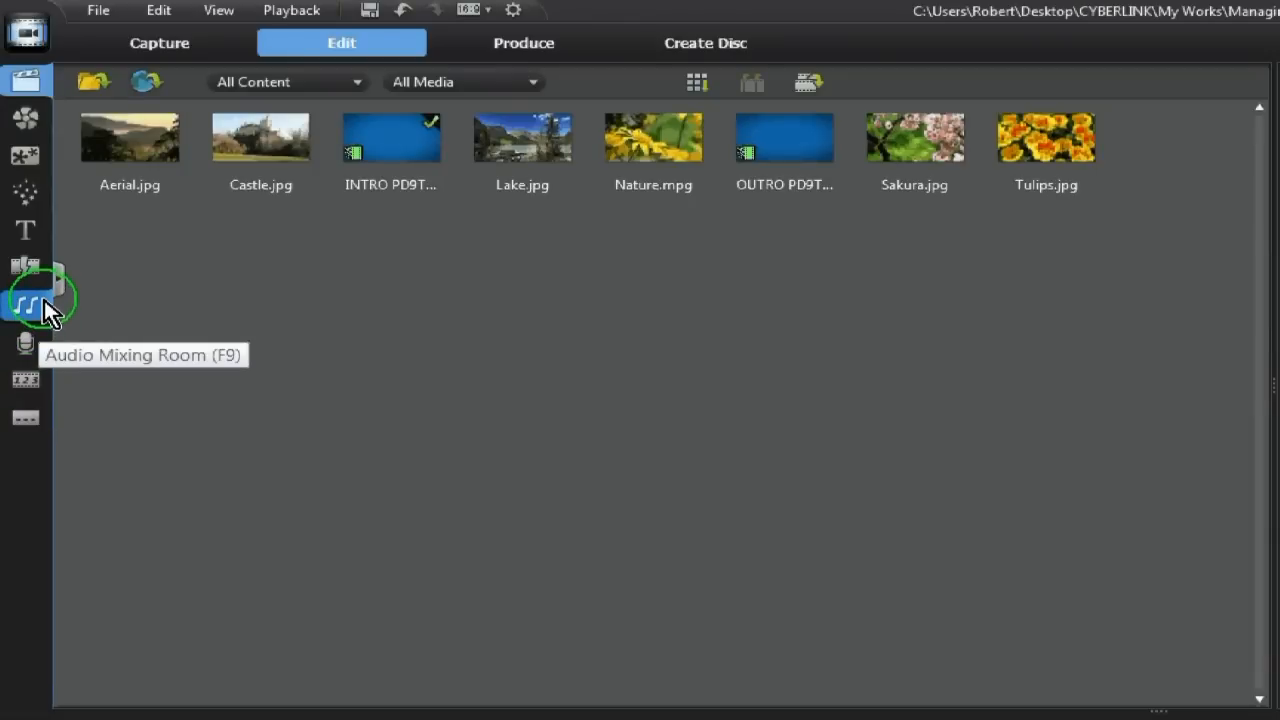
Step: Switch to the Title Room to show the title template library
left_click(25, 230)
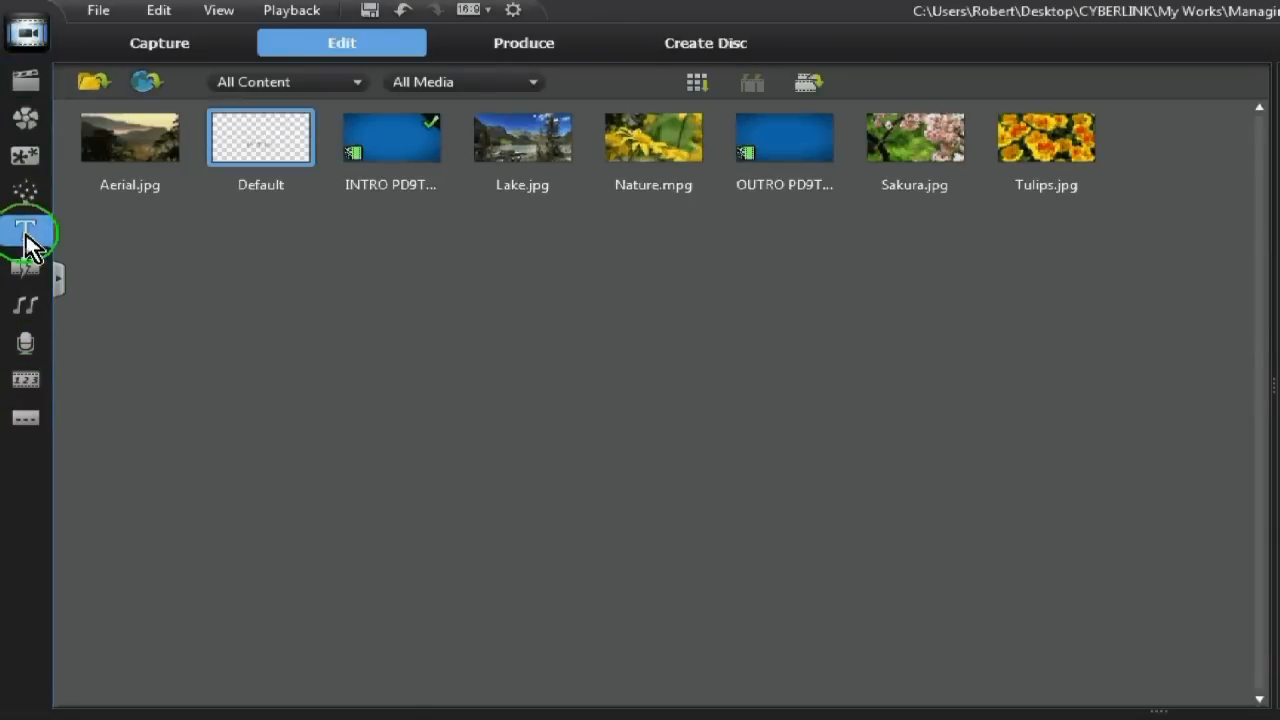
left_click(25, 230)
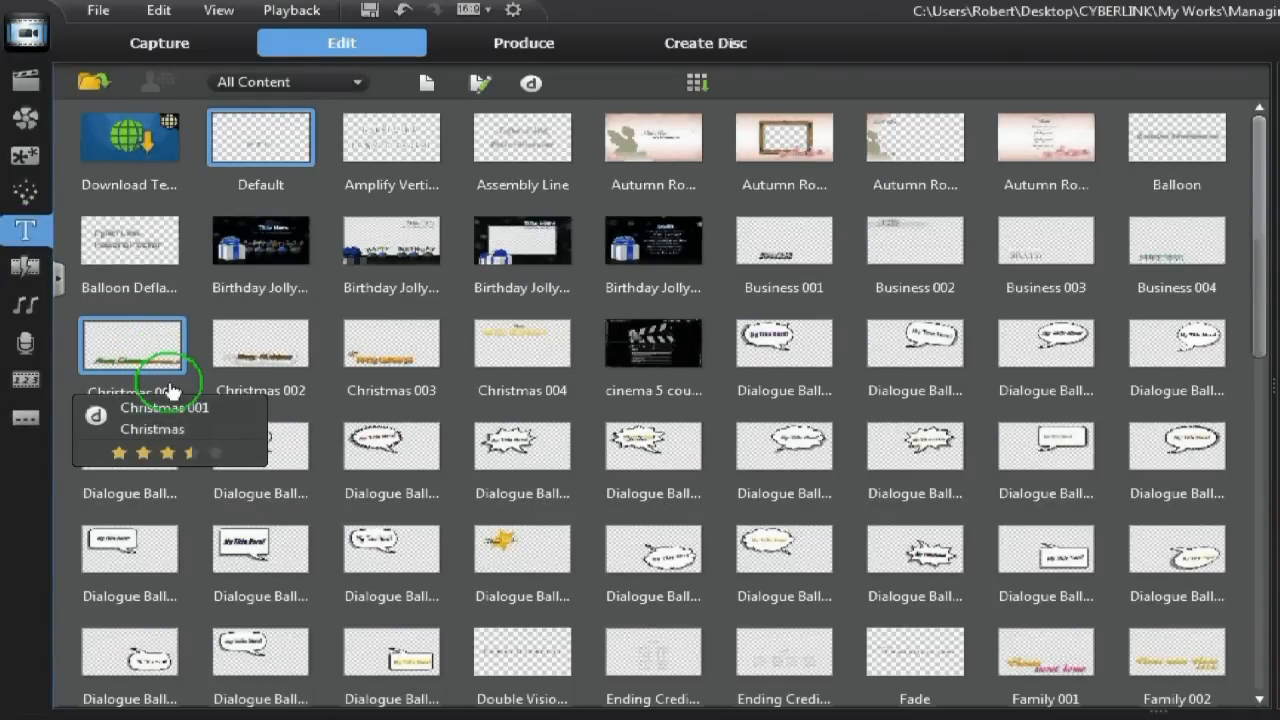
mouse_move(190, 355)
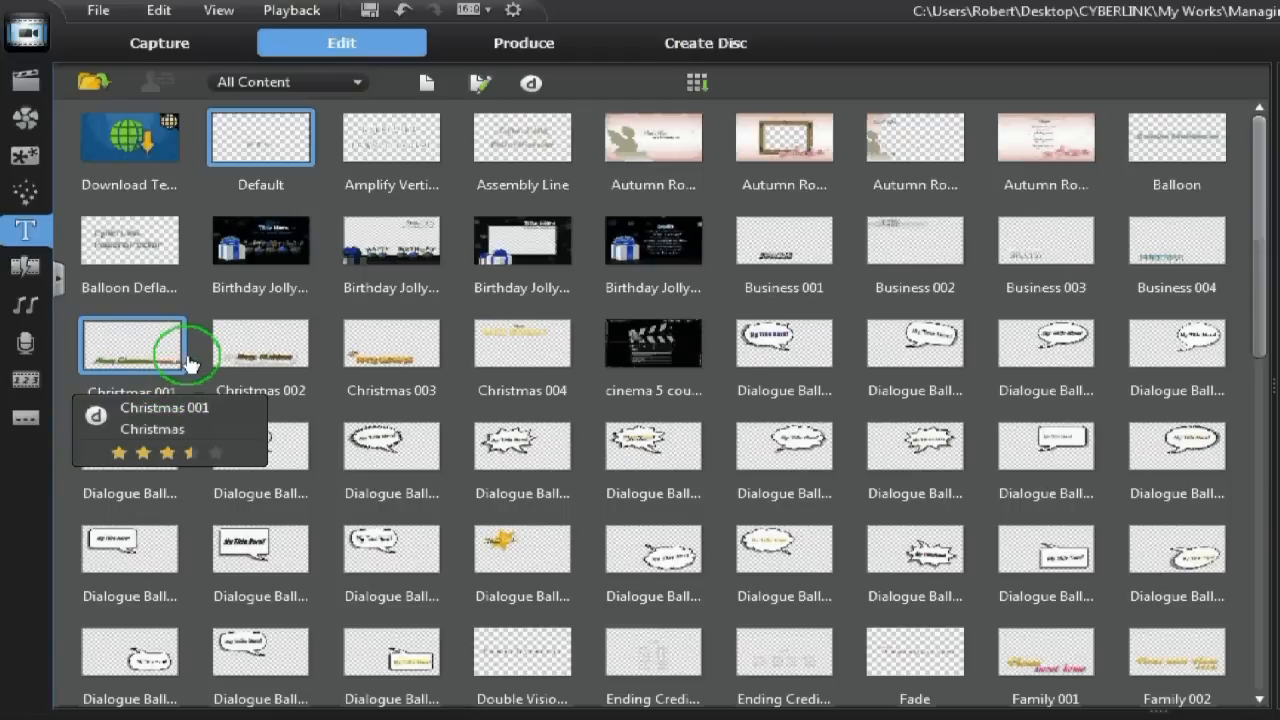
mouse_move(118, 358)
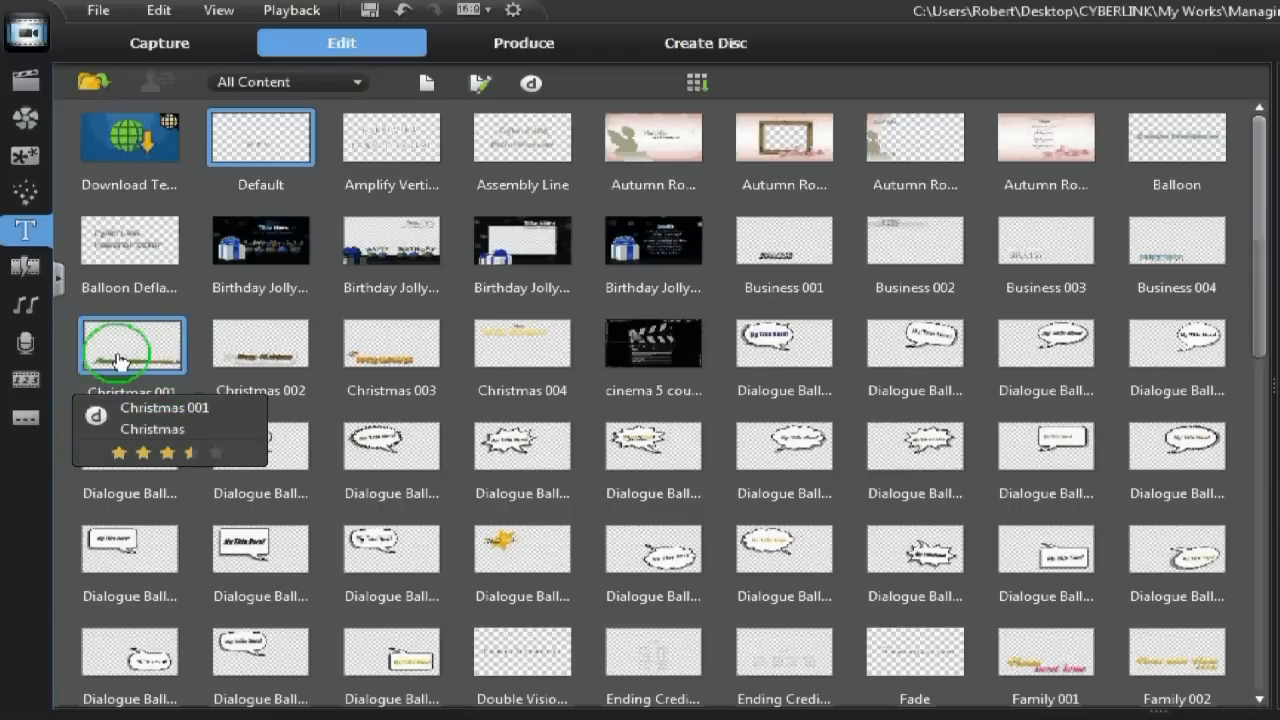
mouse_move(50, 280)
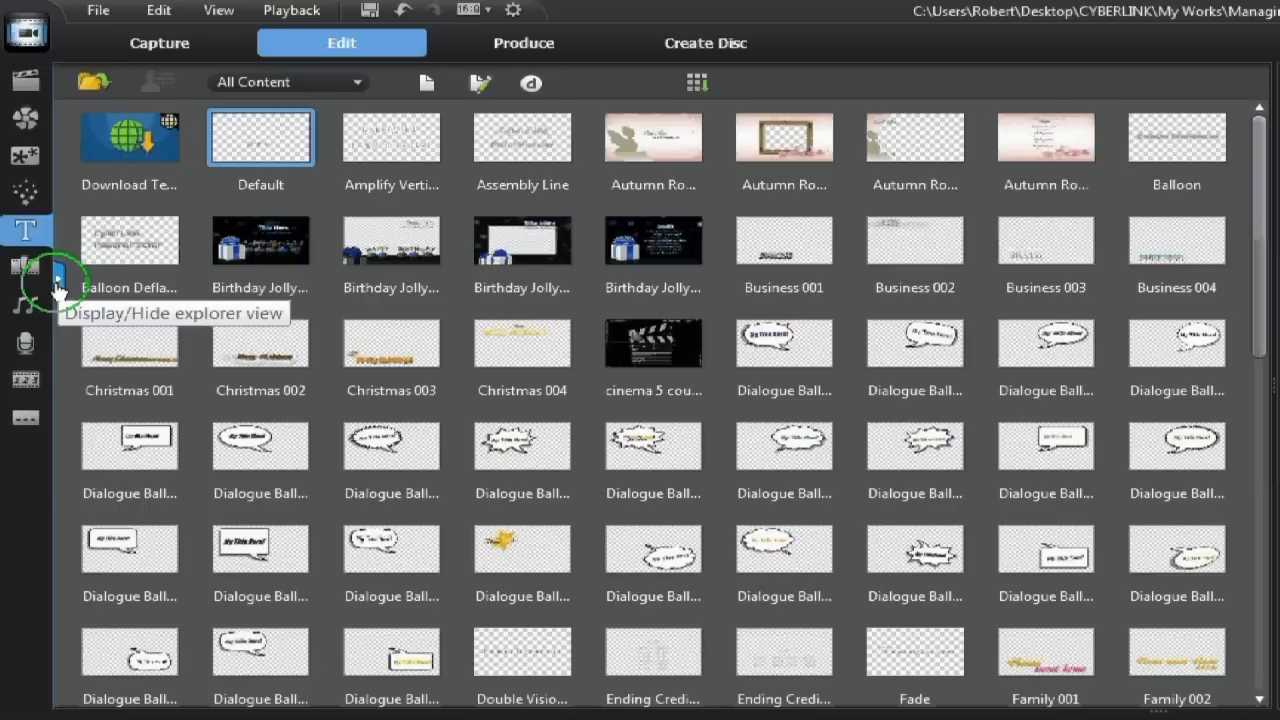
Step: Reveal the category list and browse Effects, Vacation, Kids and Business, then All Content
left_click(58, 287)
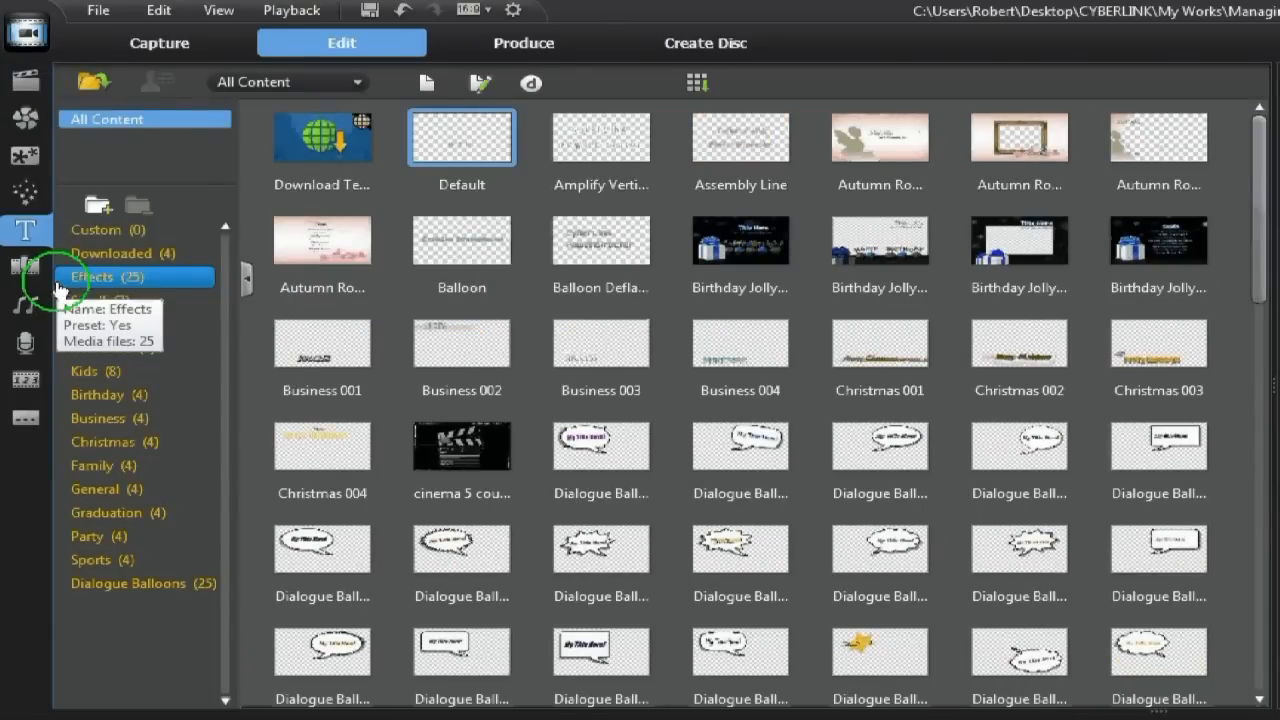
left_click(90, 277)
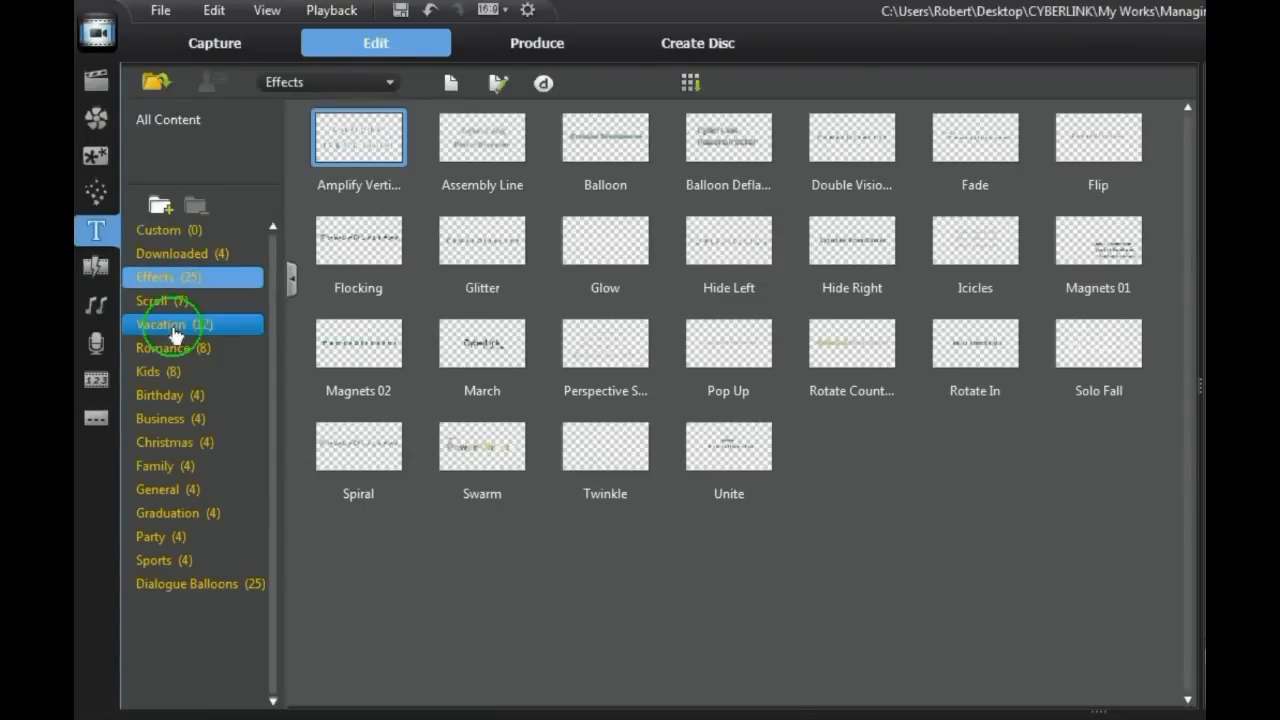
left_click(162, 324)
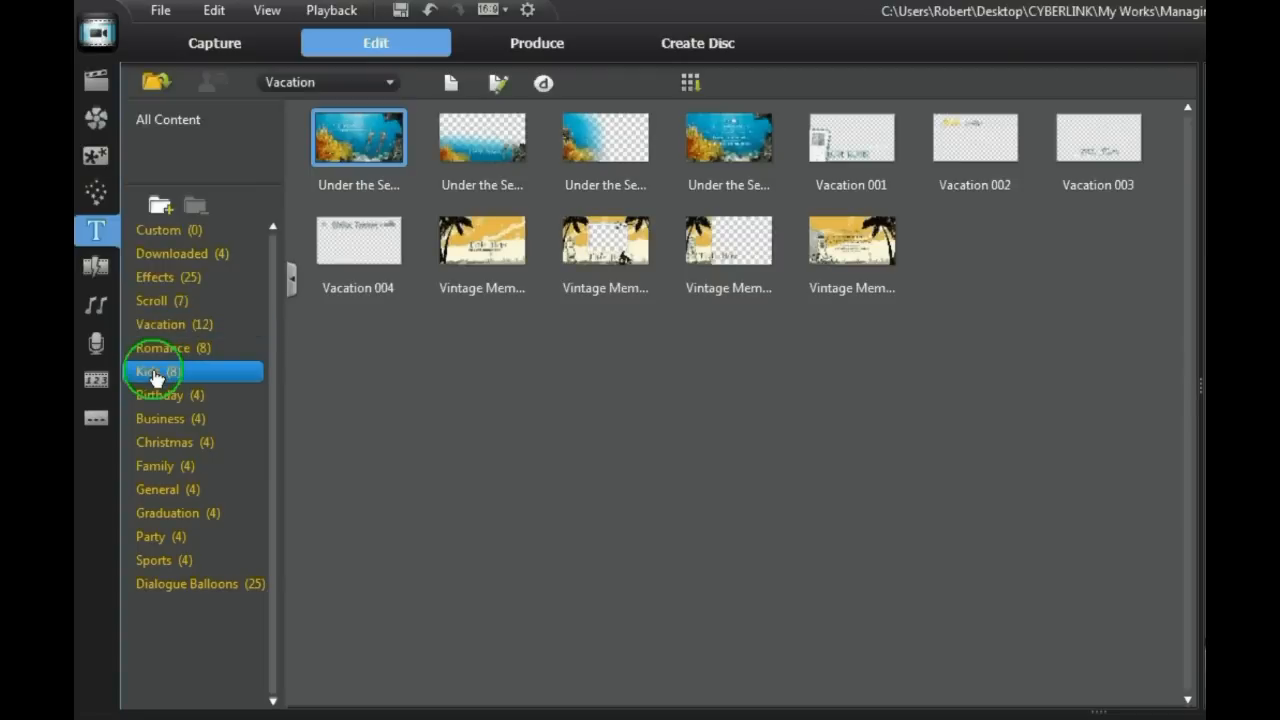
left_click(148, 371)
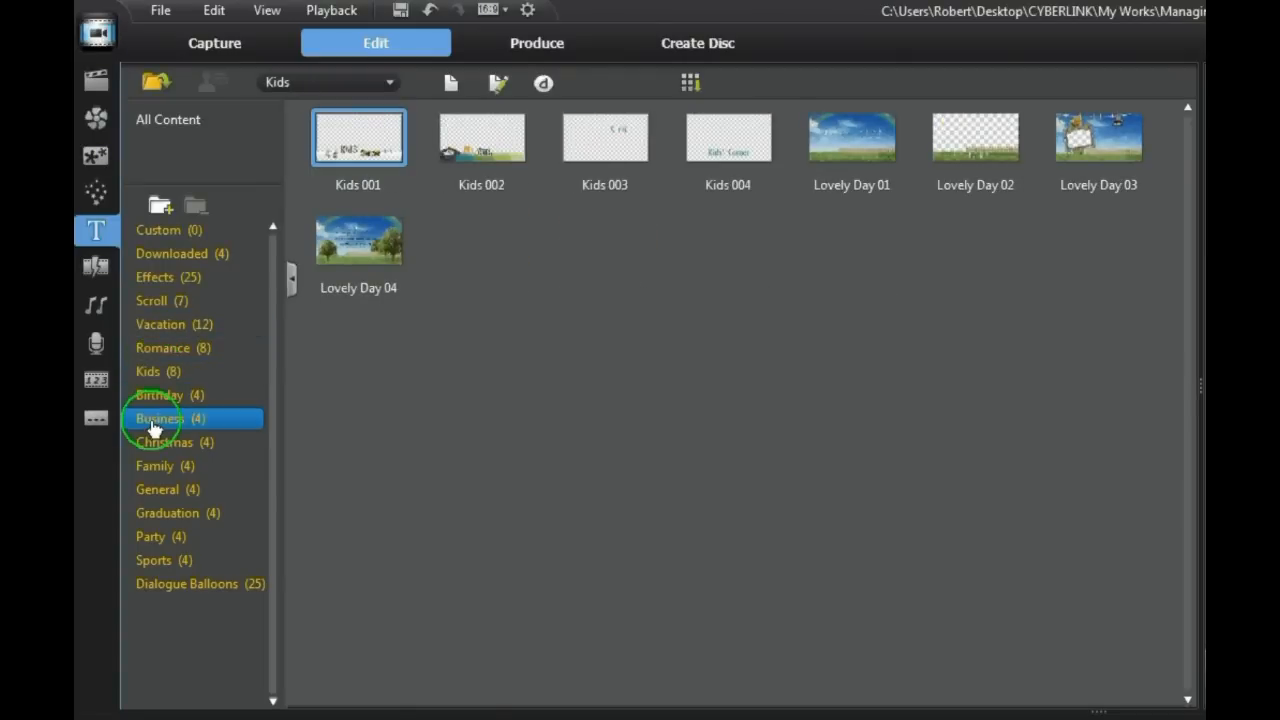
left_click(158, 418)
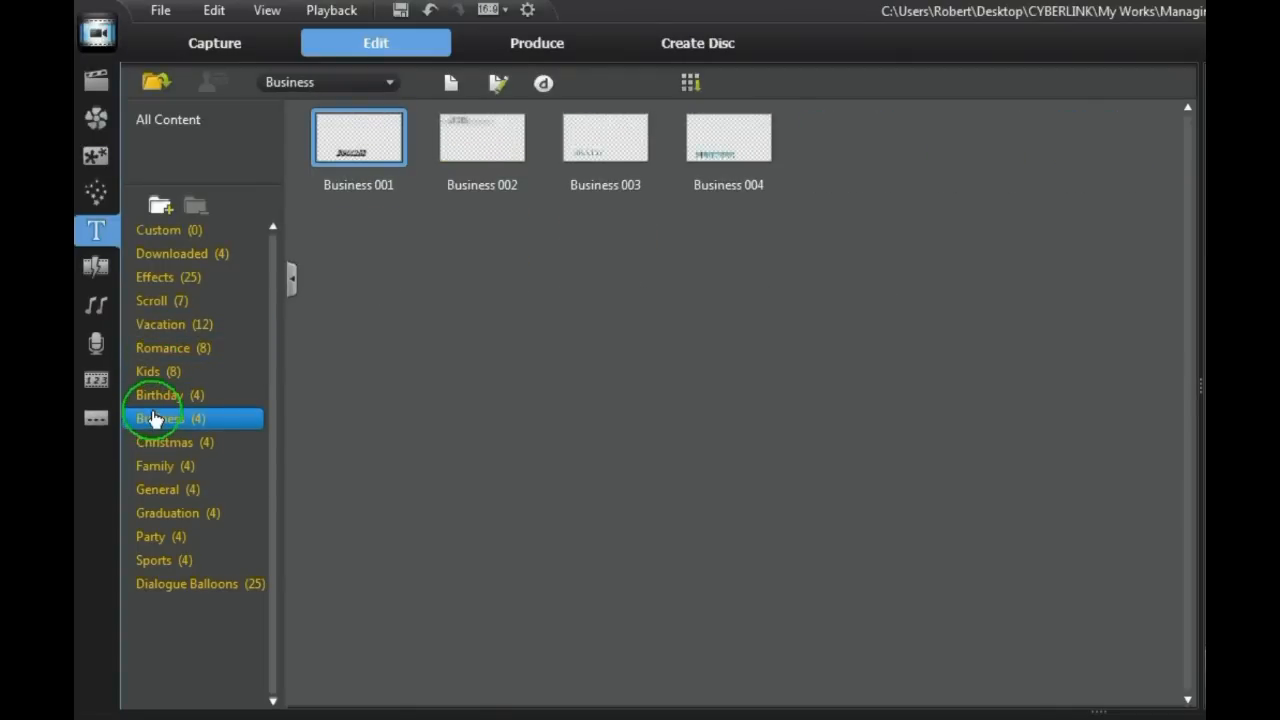
left_click(168, 119)
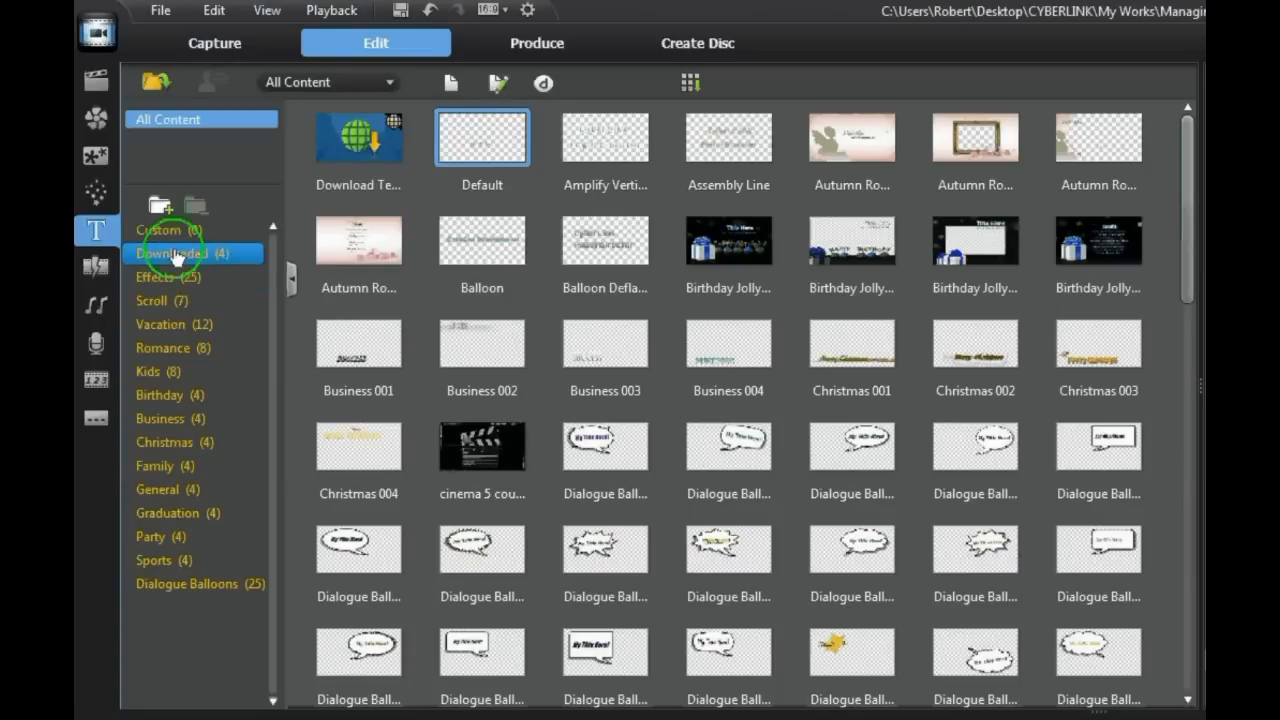
Step: Show the Downloaded templates and create a new tag named Cinema
left_click(172, 253)
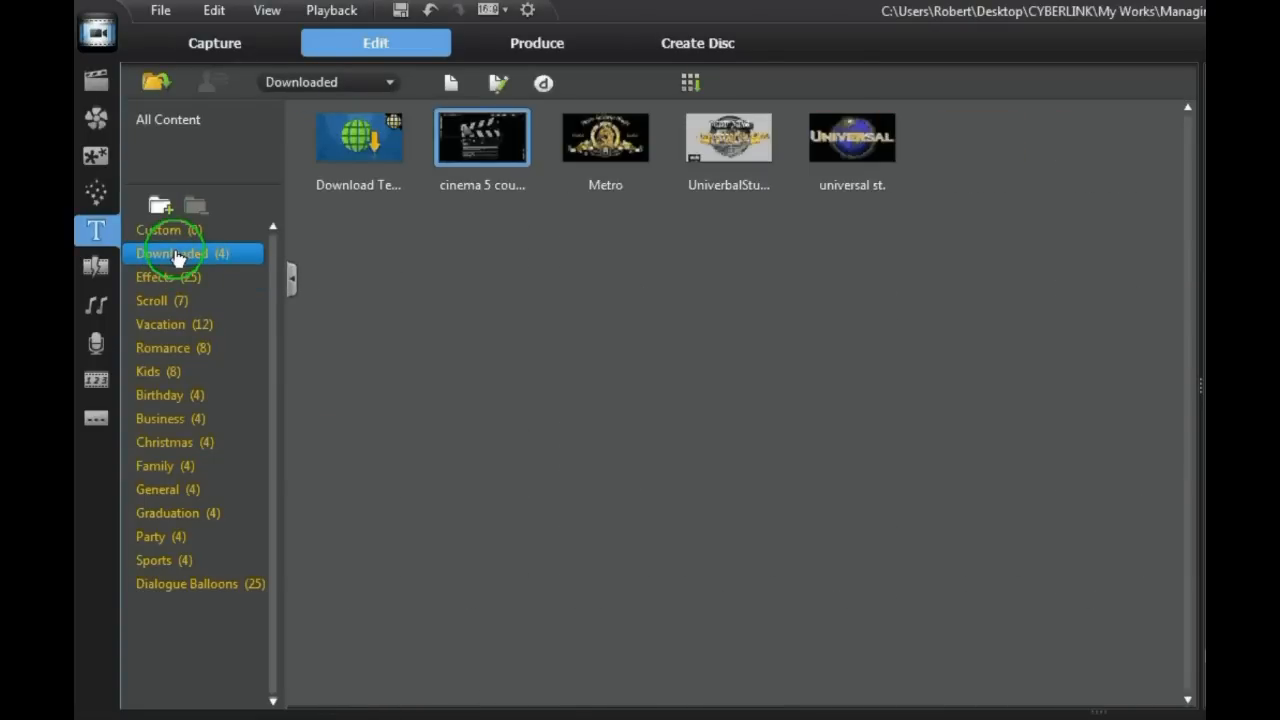
mouse_move(478, 155)
type("C")
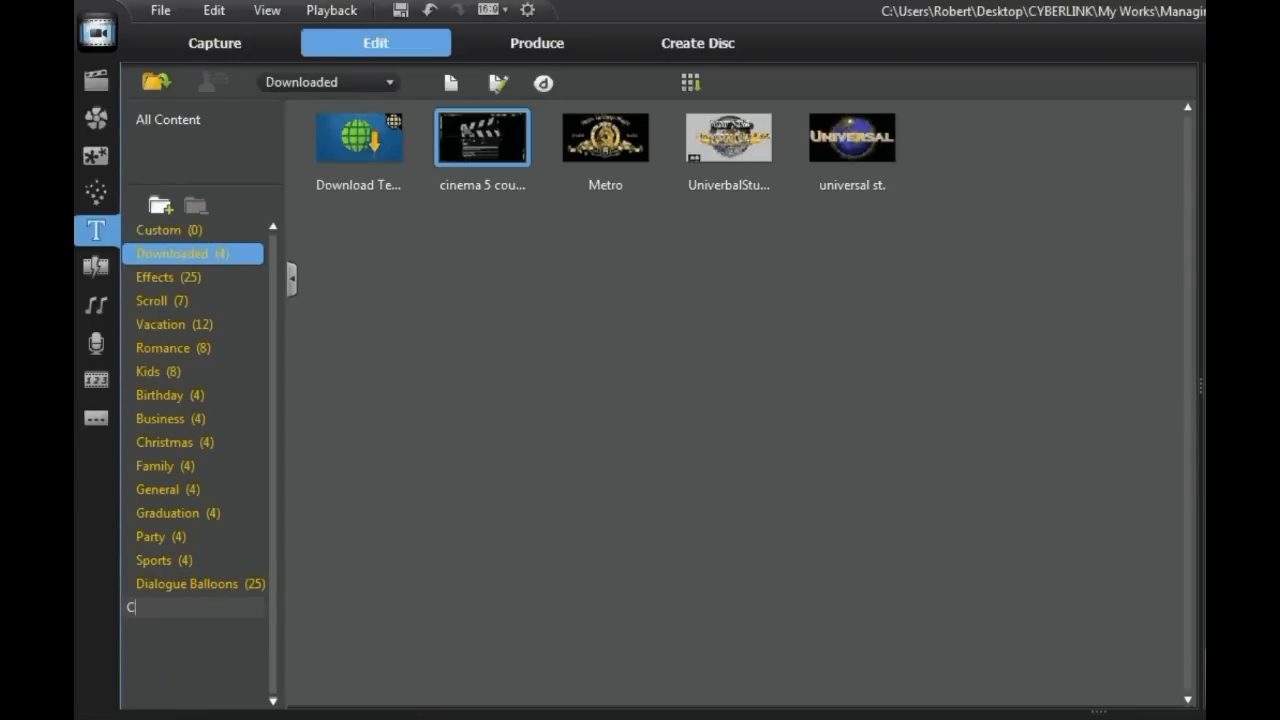
type("ine")
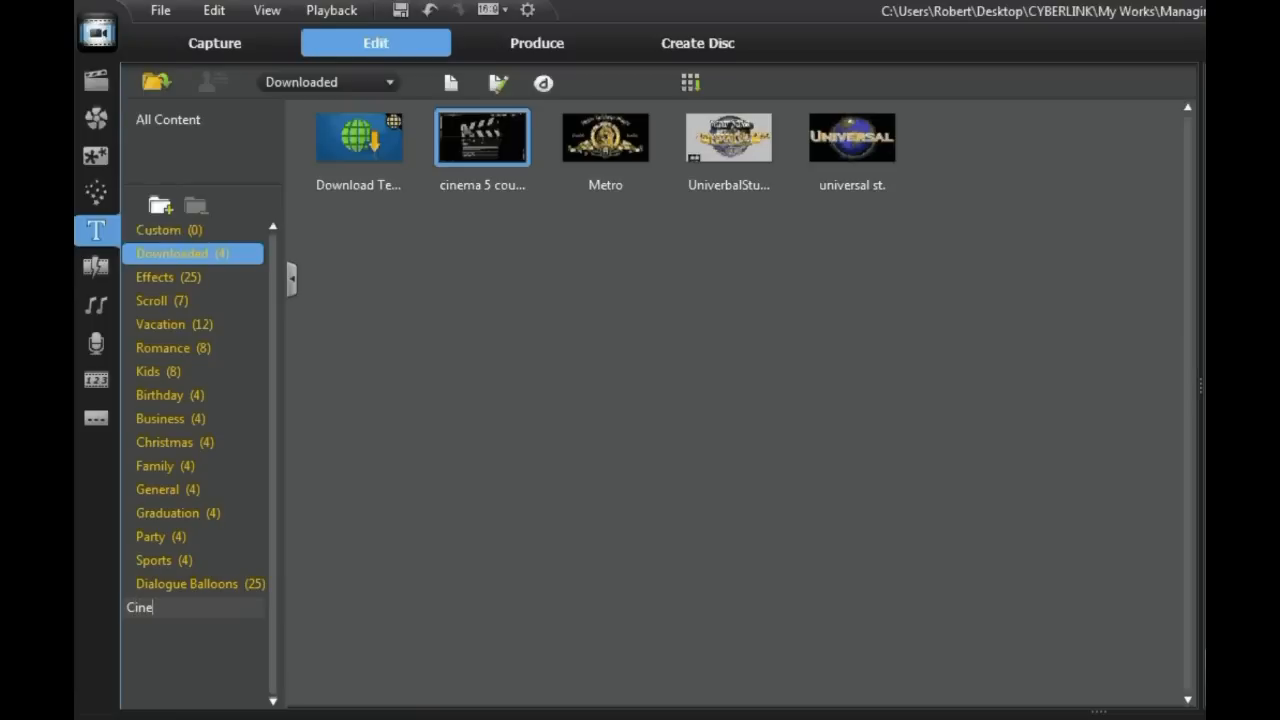
type("ma")
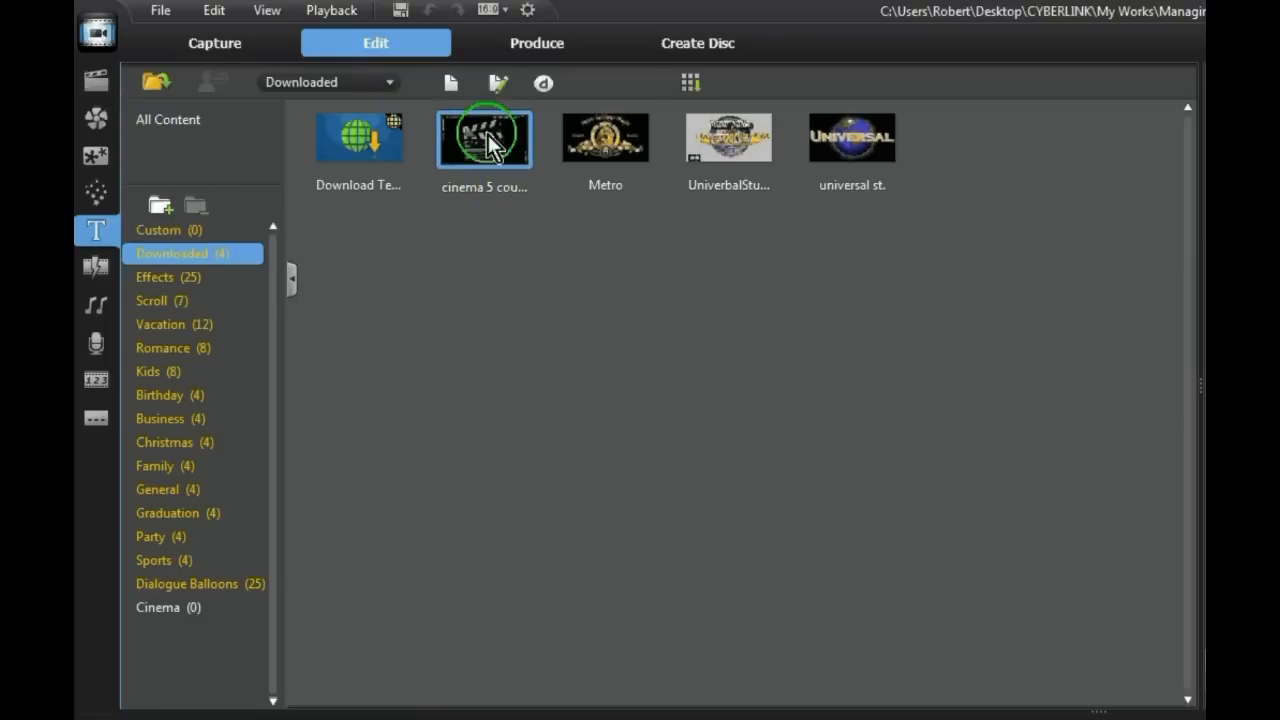
Step: Add the downloaded templates to Cinema, then view Cinema and select Metro
left_click_drag(483, 137, 145, 613)
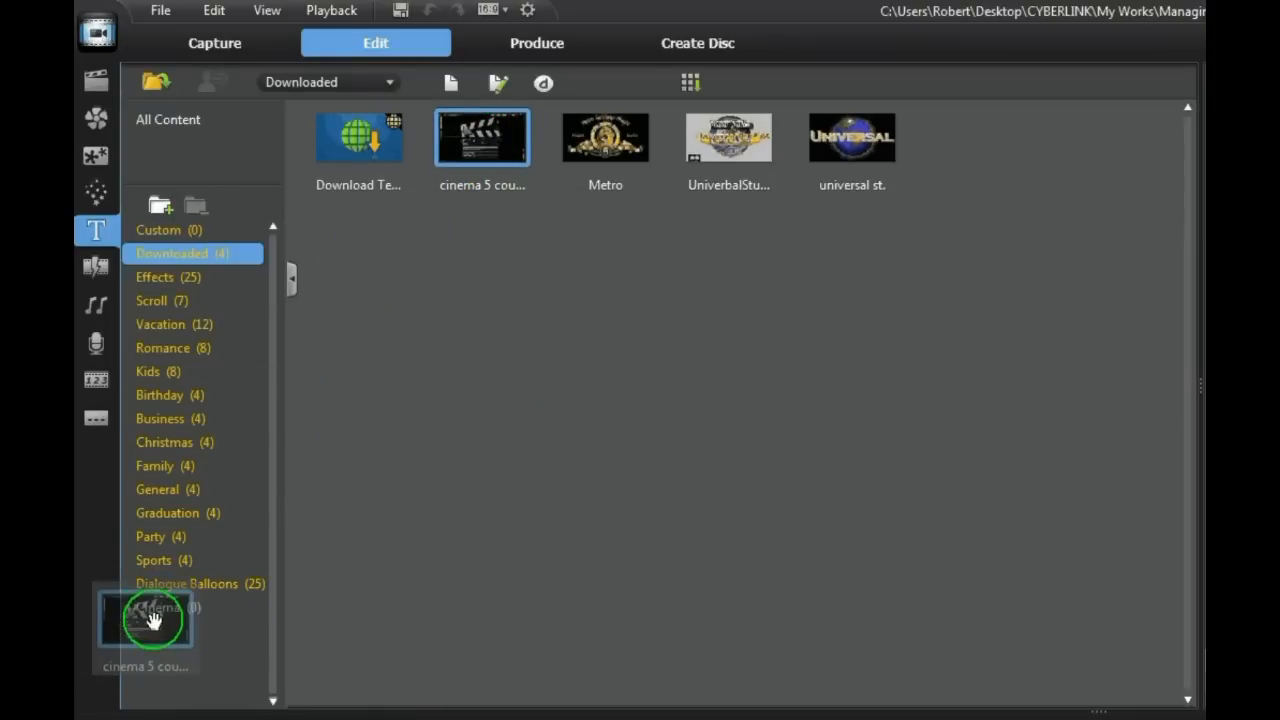
mouse_move(605, 138)
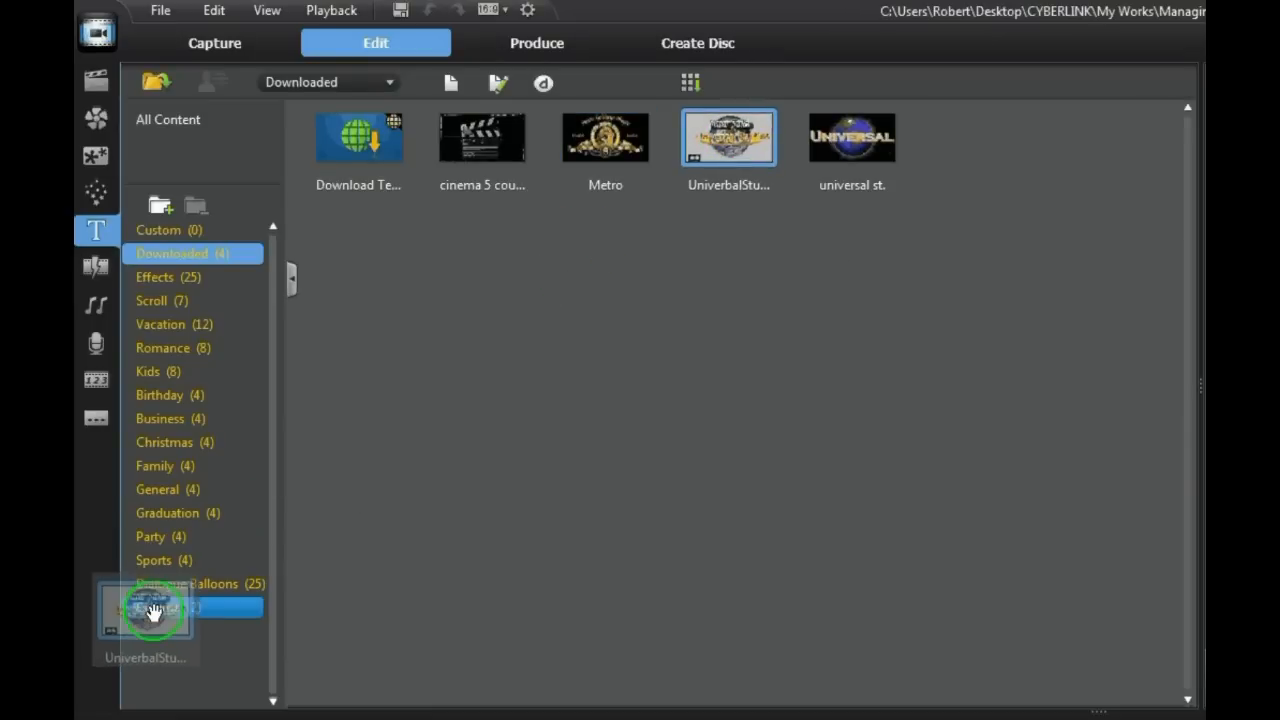
left_click(852, 138)
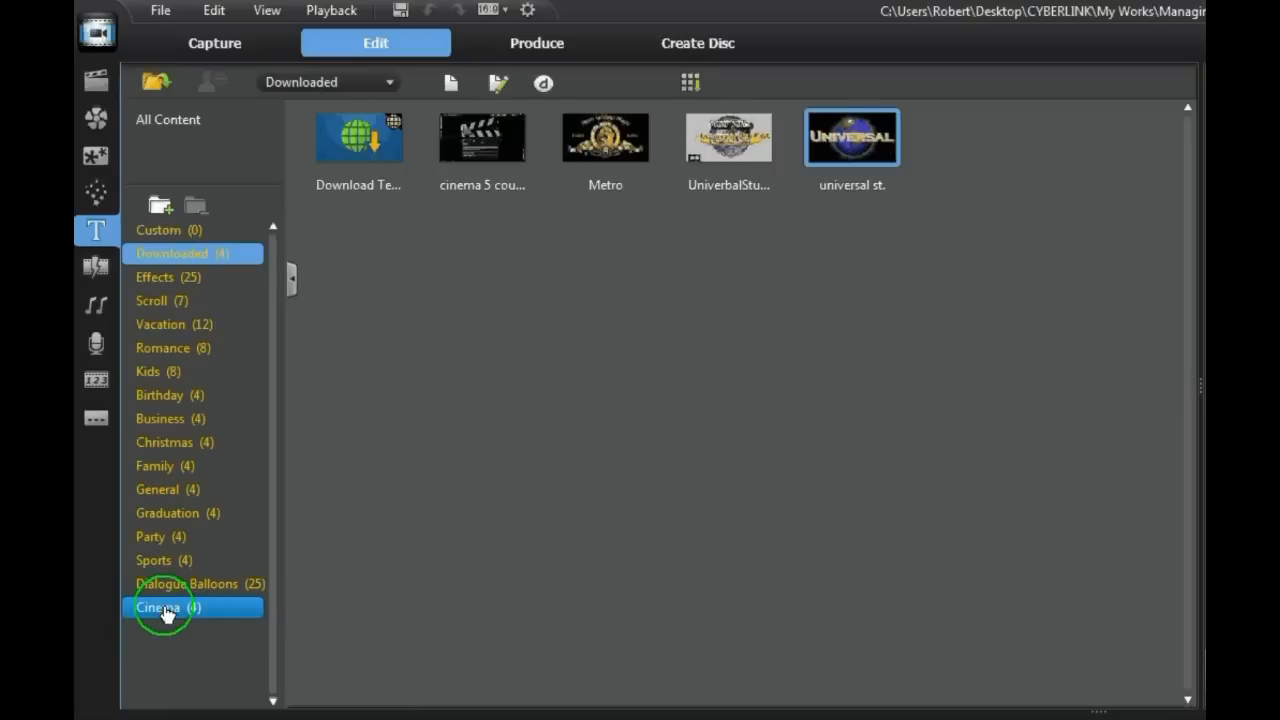
left_click(163, 607)
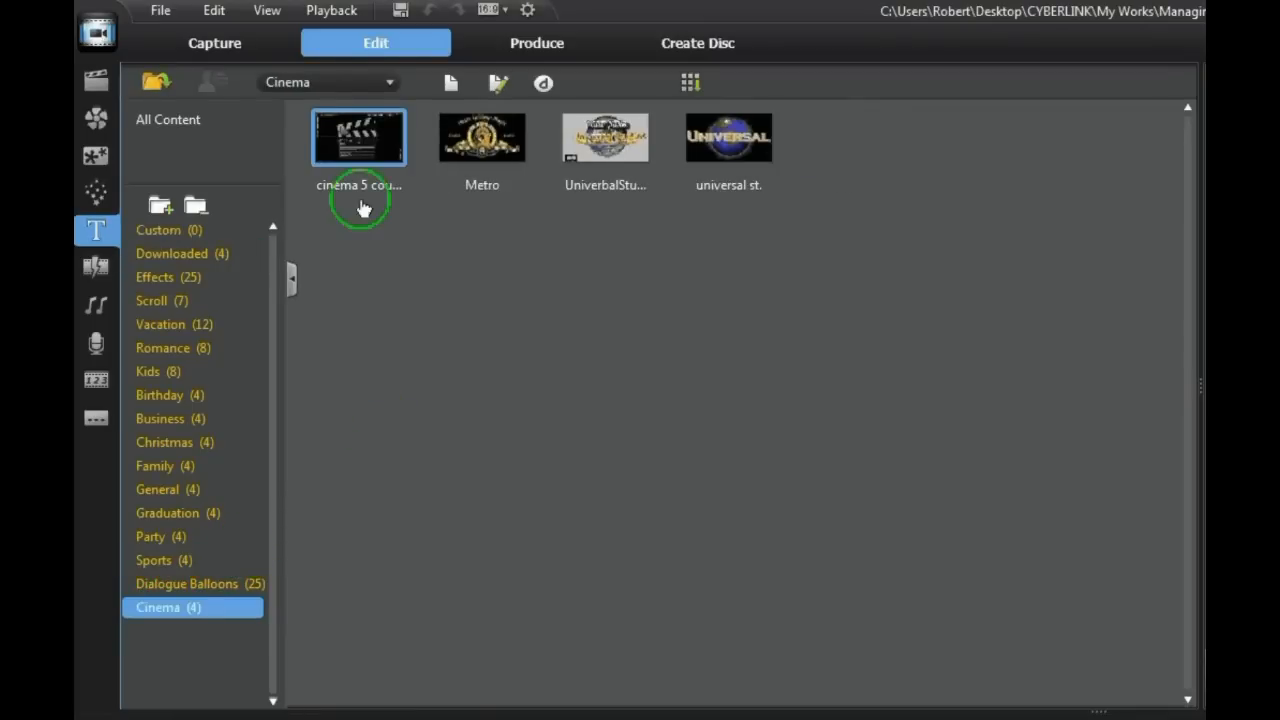
mouse_move(551, 320)
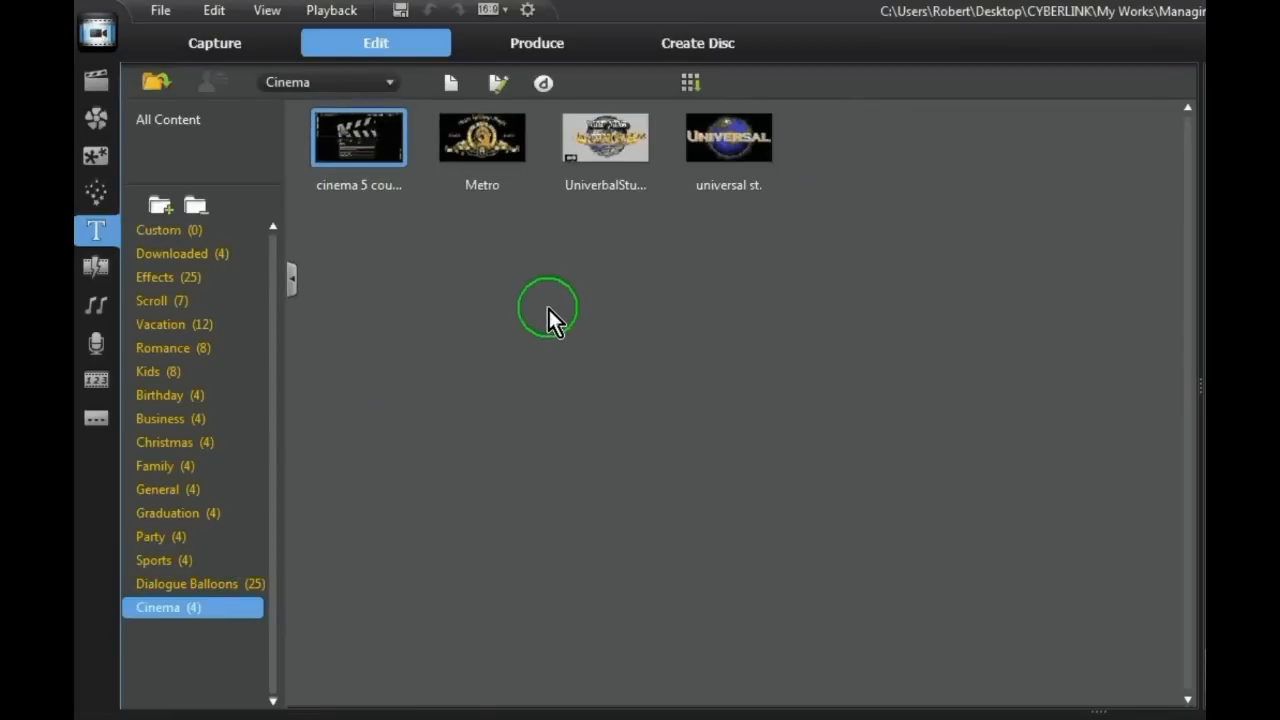
left_click(482, 137)
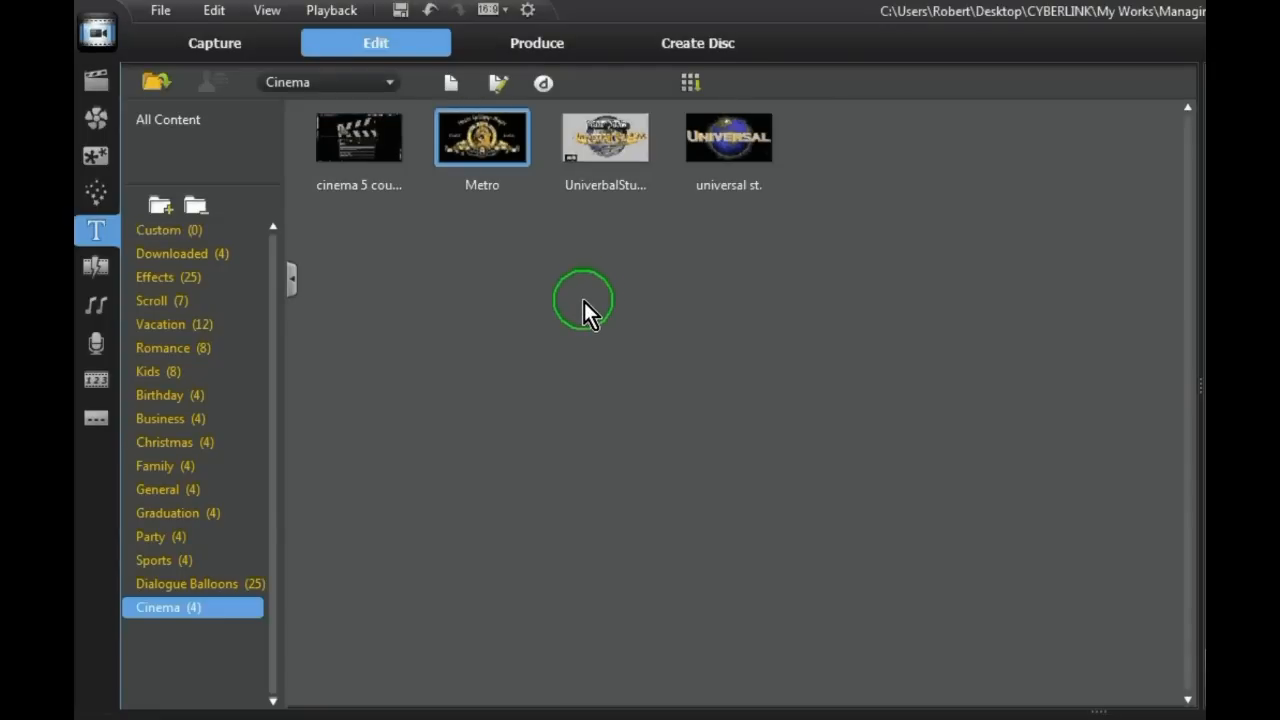
mouse_move(482, 190)
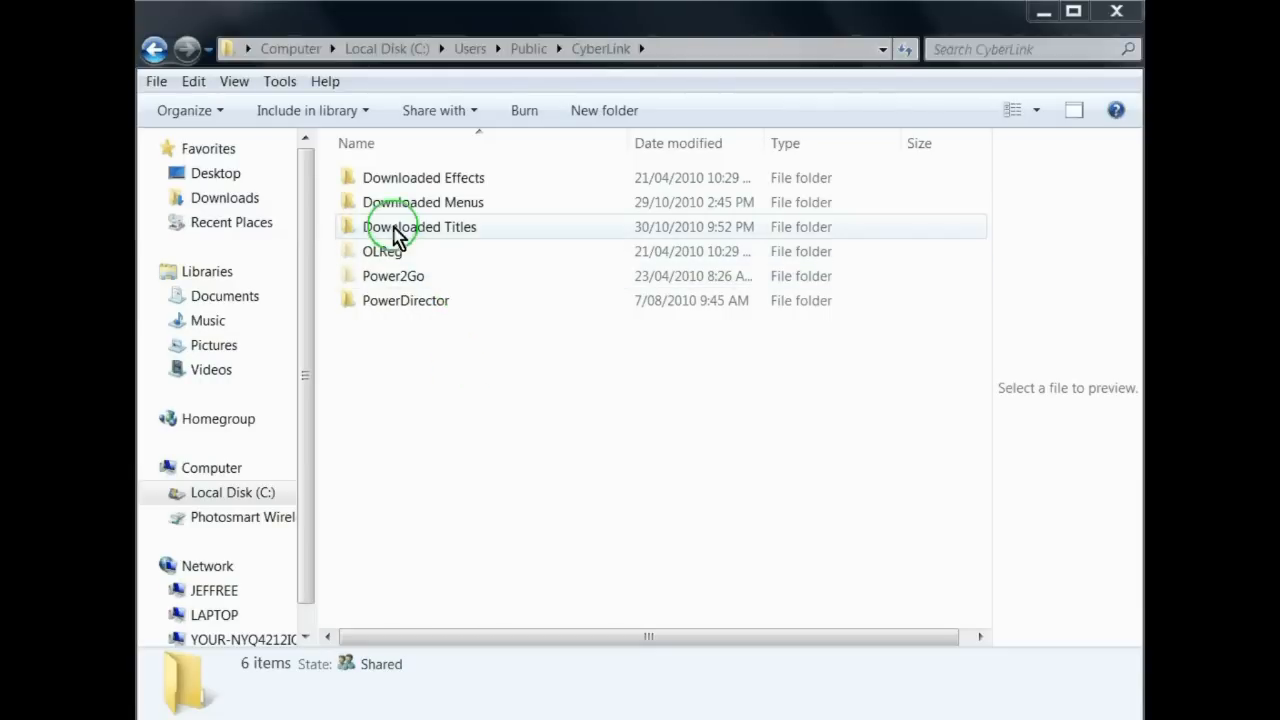
Step: Open the Downloaded Titles folder in C:\Users\Public\CyberLink and select title001
double_click(421, 226)
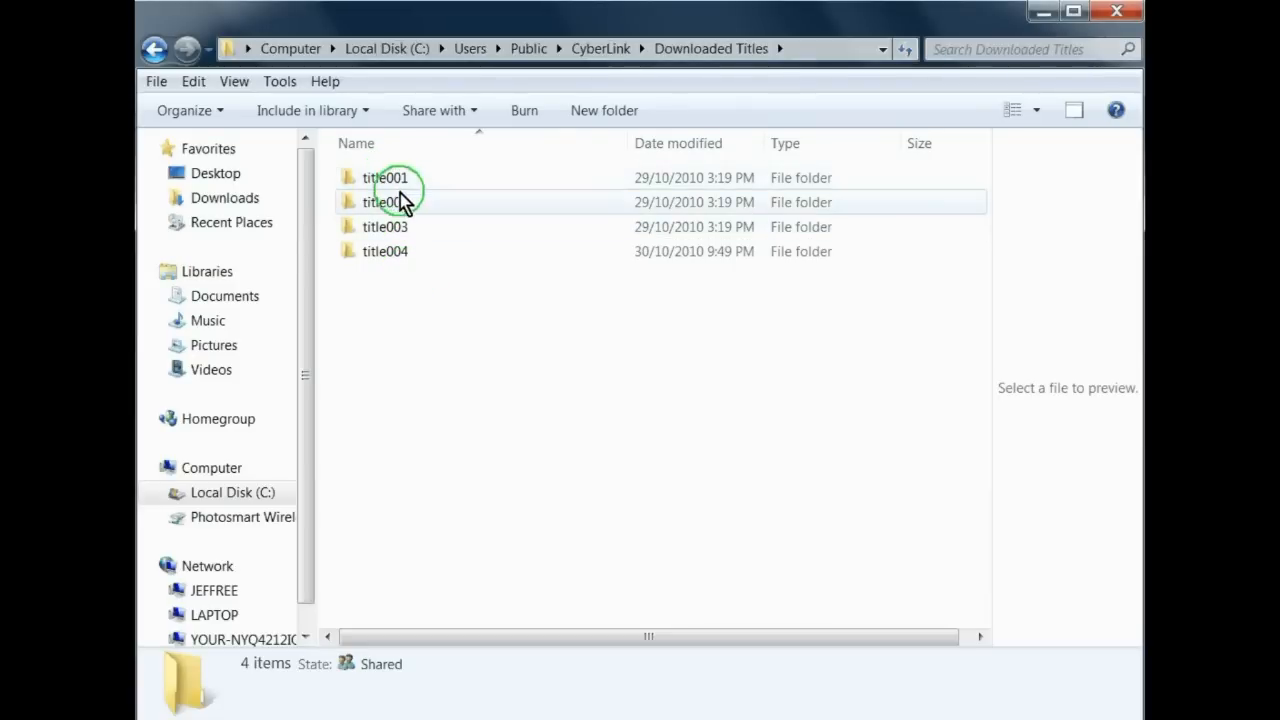
mouse_move(408, 258)
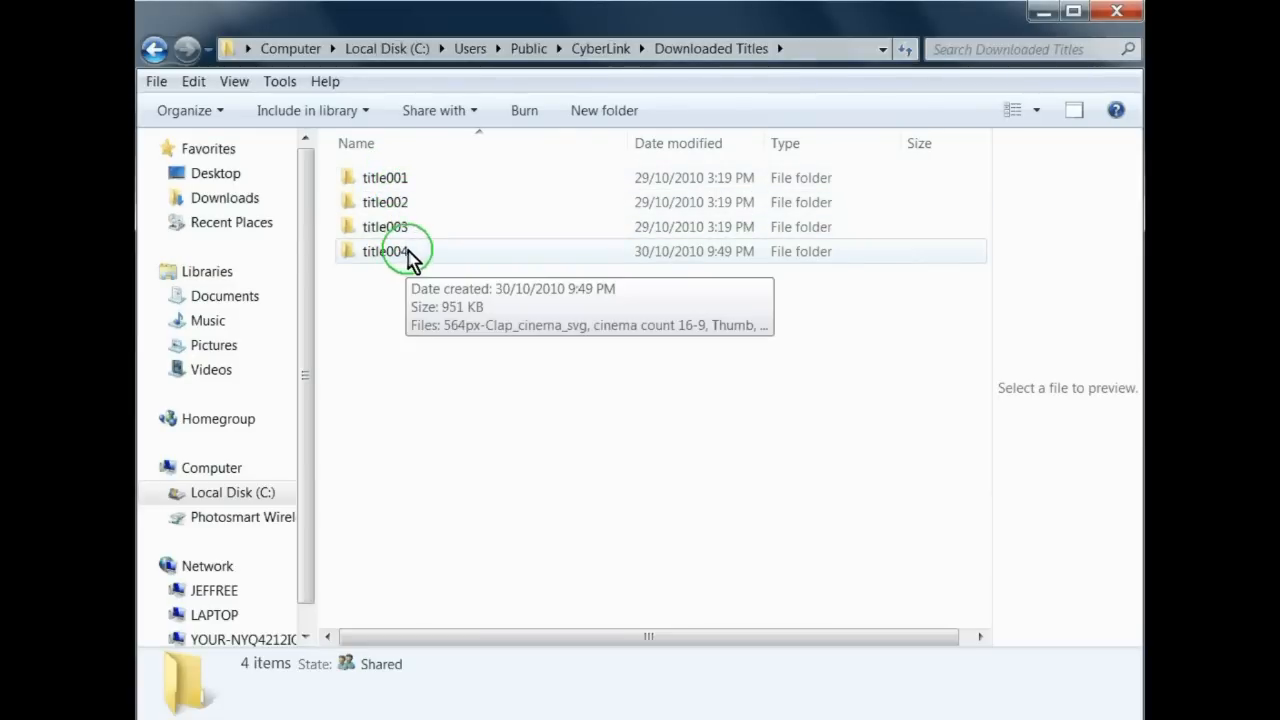
left_click(247, 178)
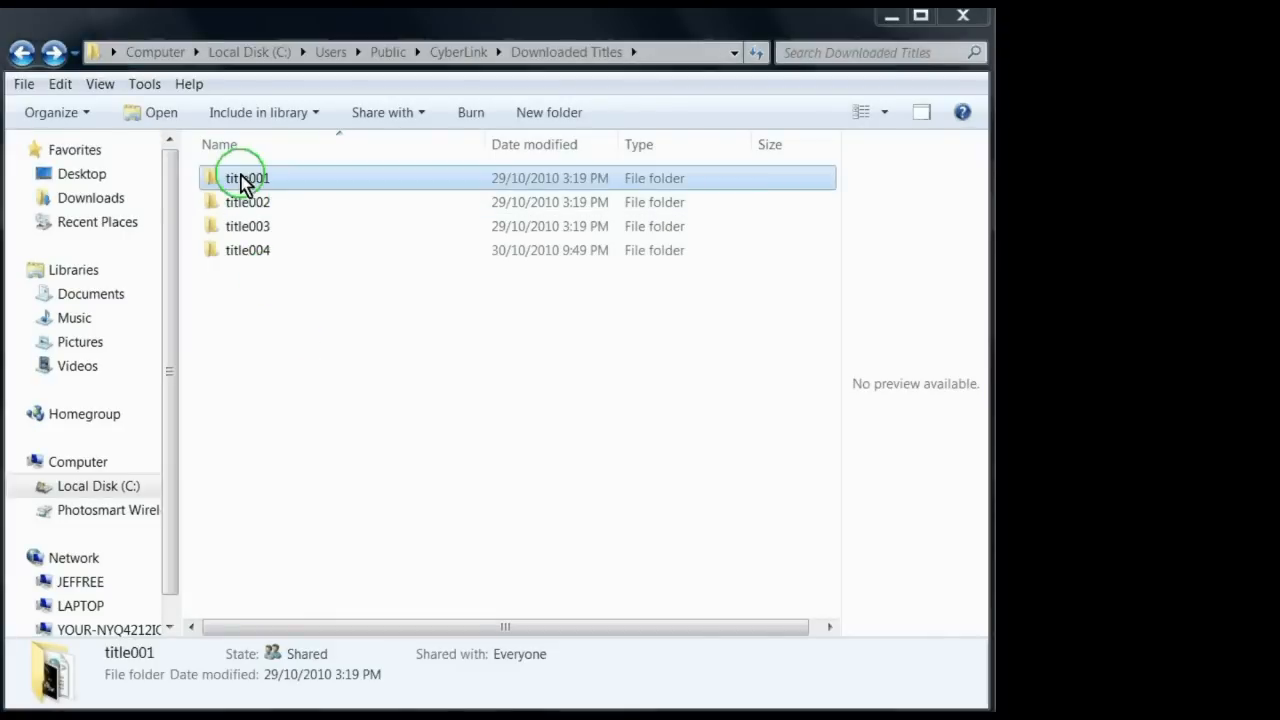
Step: Open title001's TitleTemplate file in Notepad via Open with
double_click(247, 178)
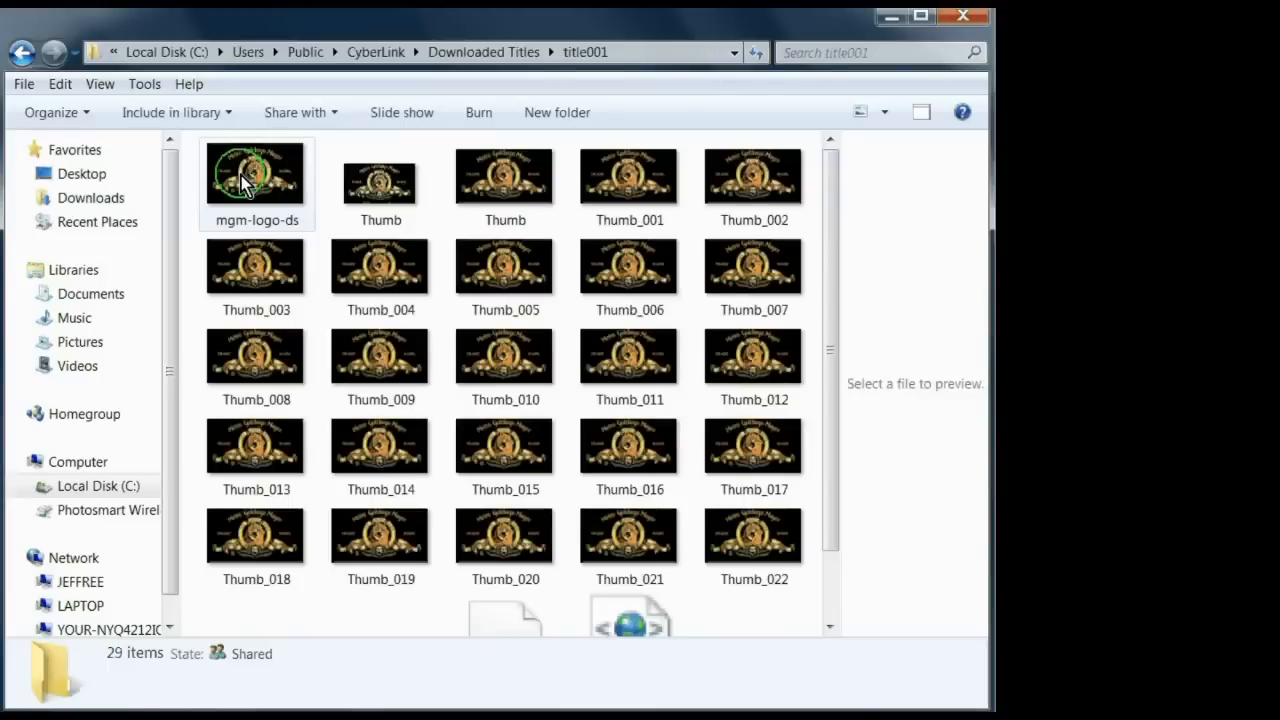
scroll("down", 3)
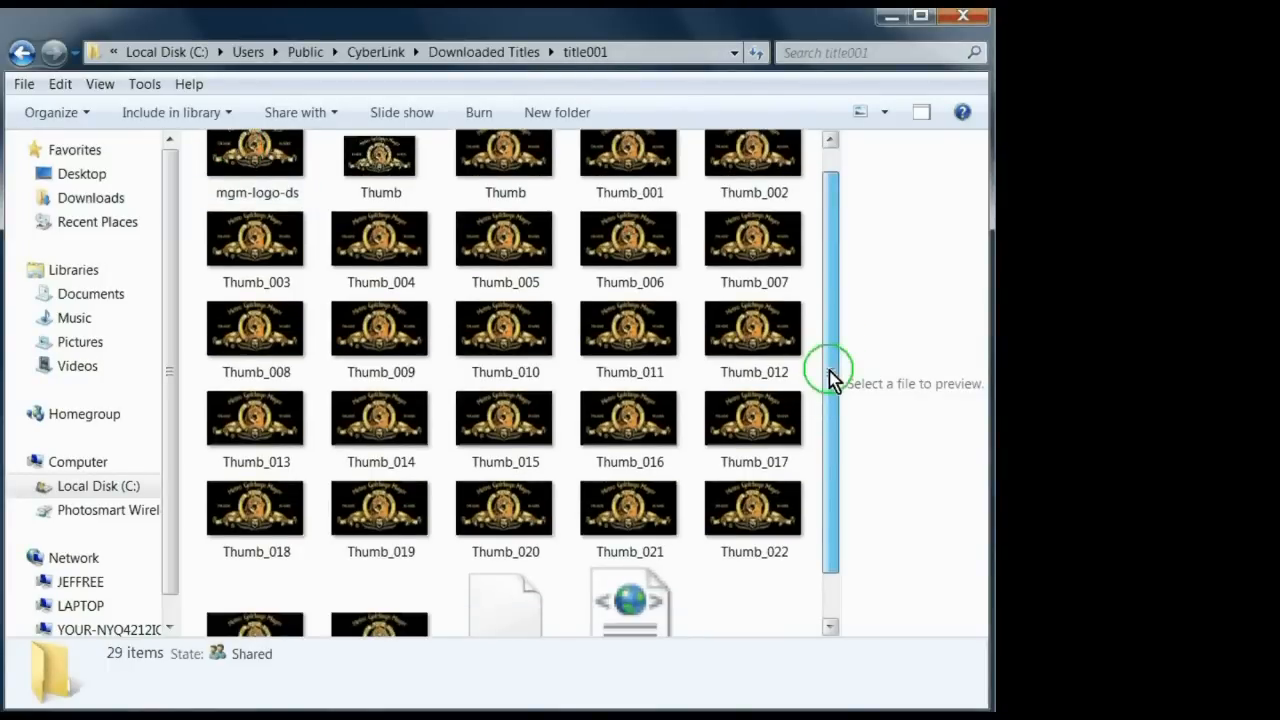
scroll("down", 3)
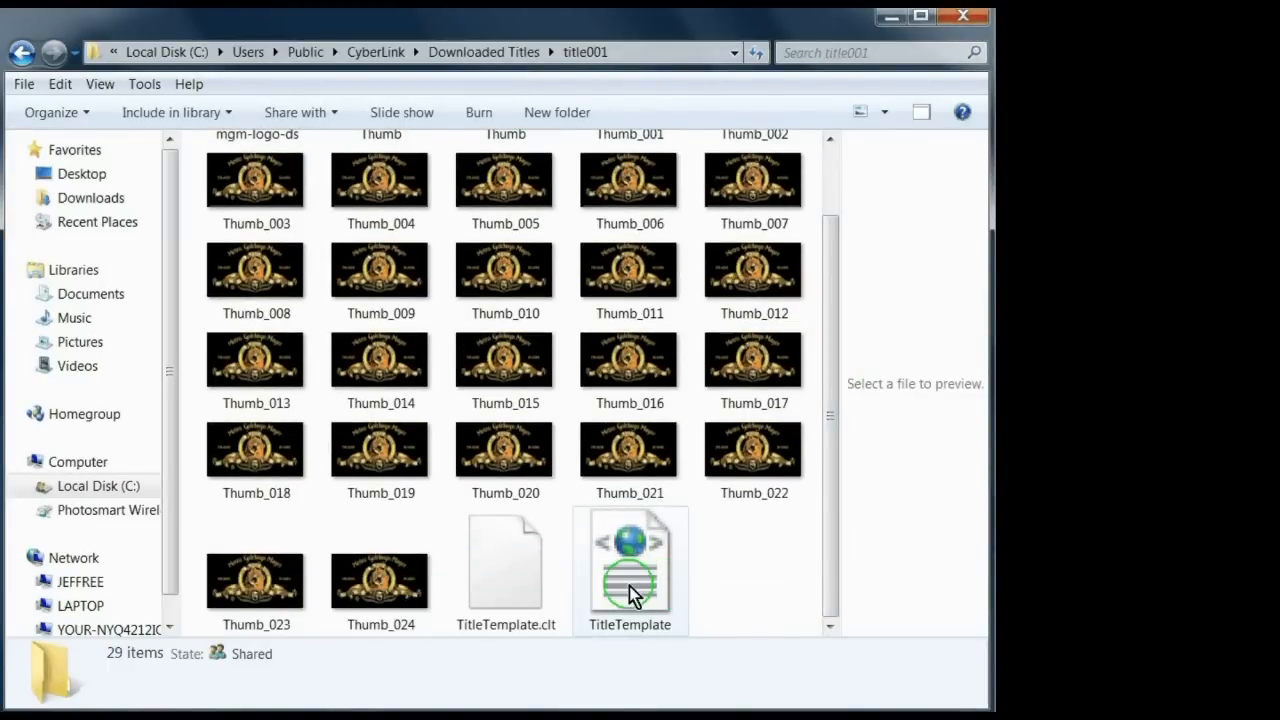
right_click(631, 570)
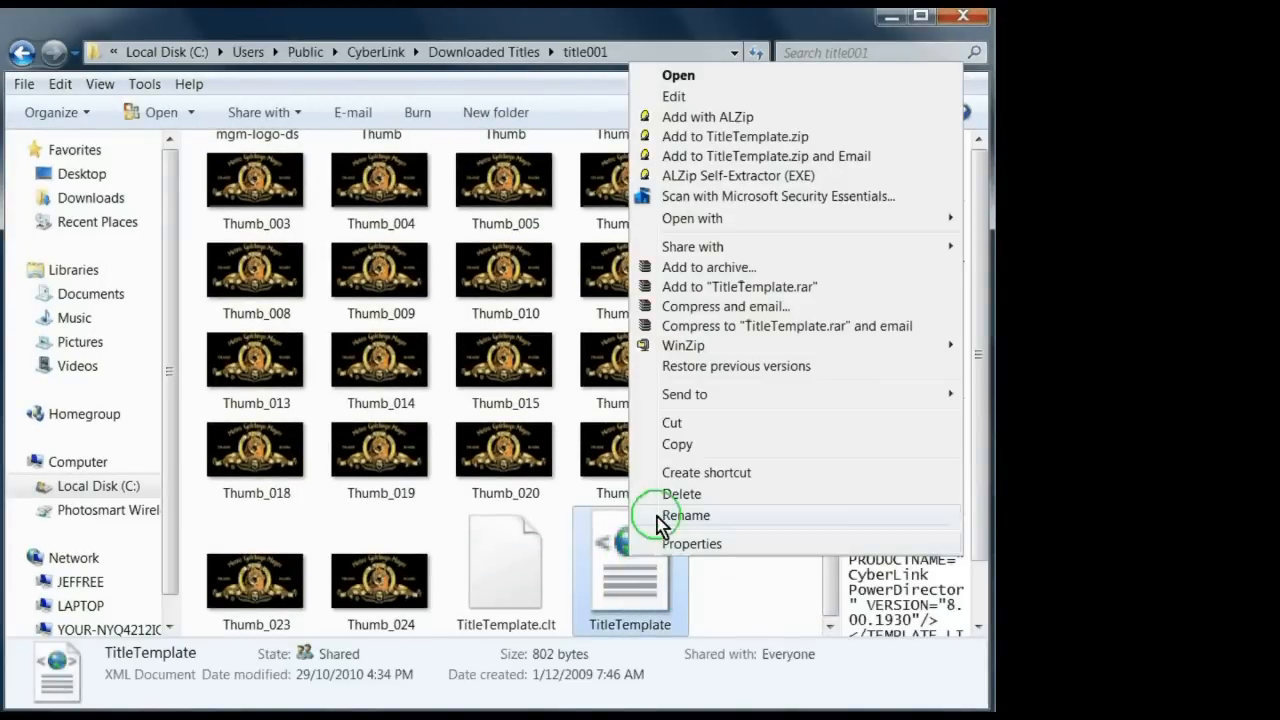
mouse_move(705, 227)
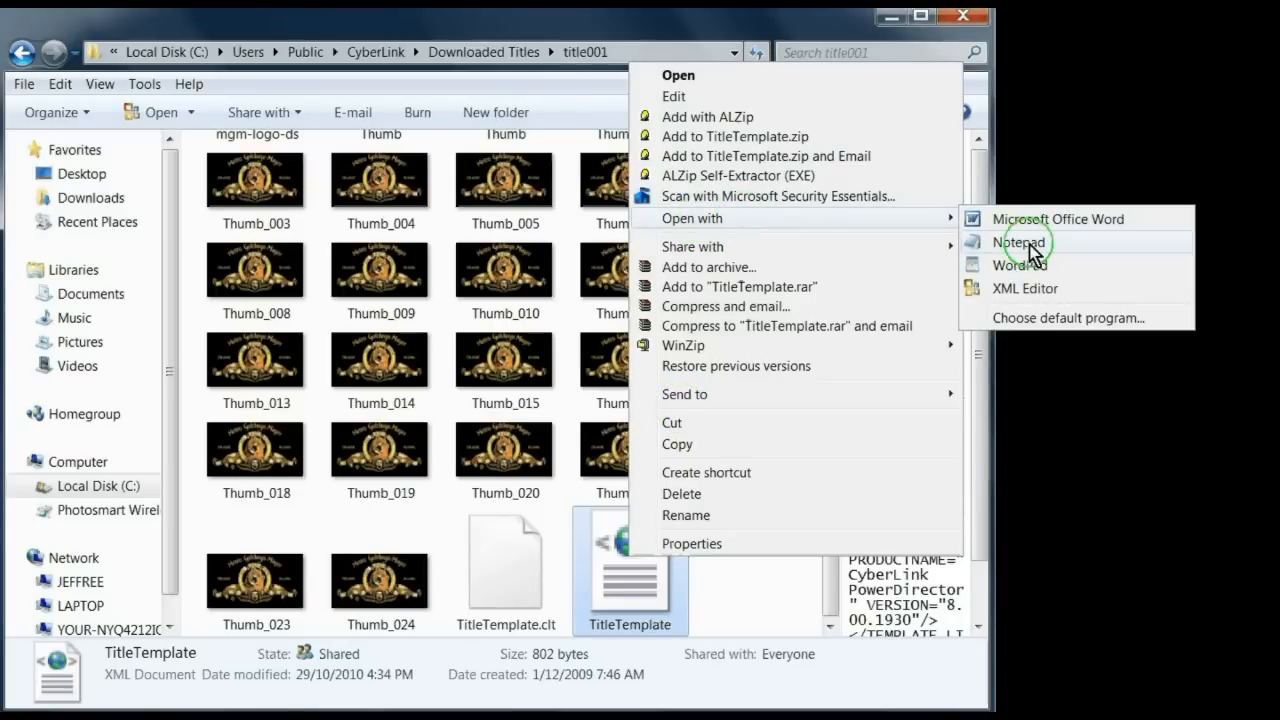
left_click(1019, 242)
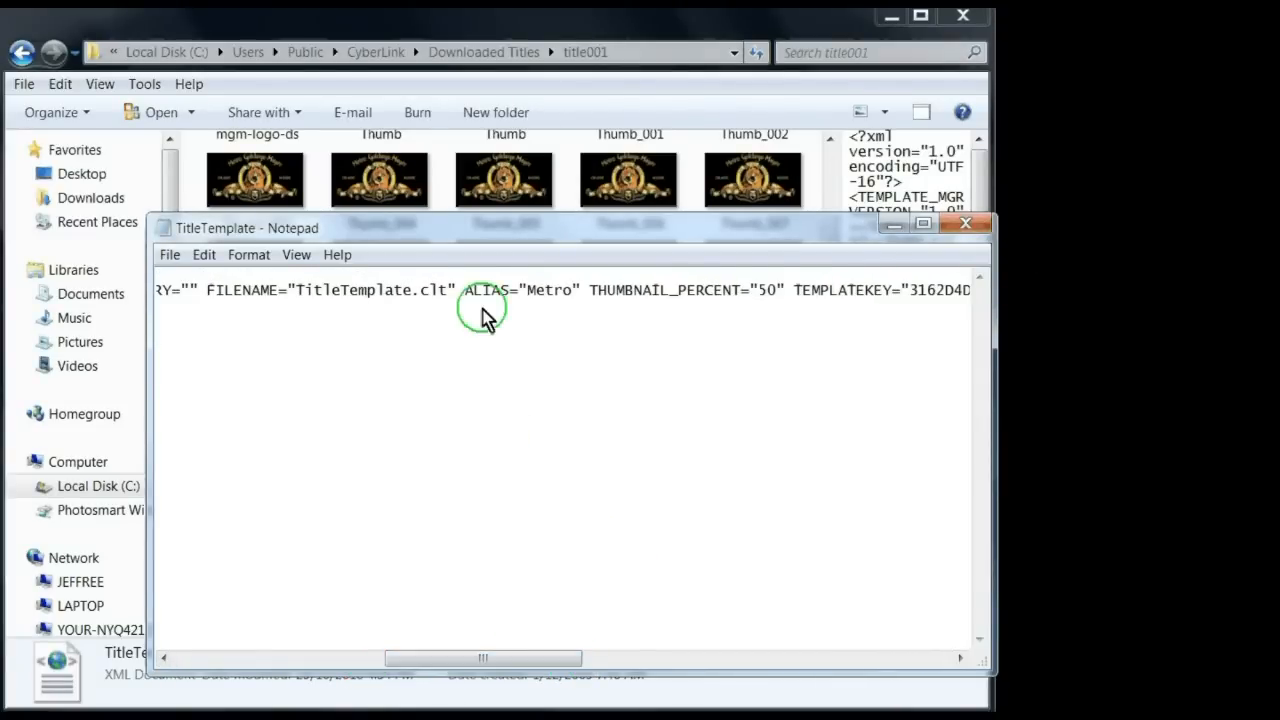
mouse_move(572, 290)
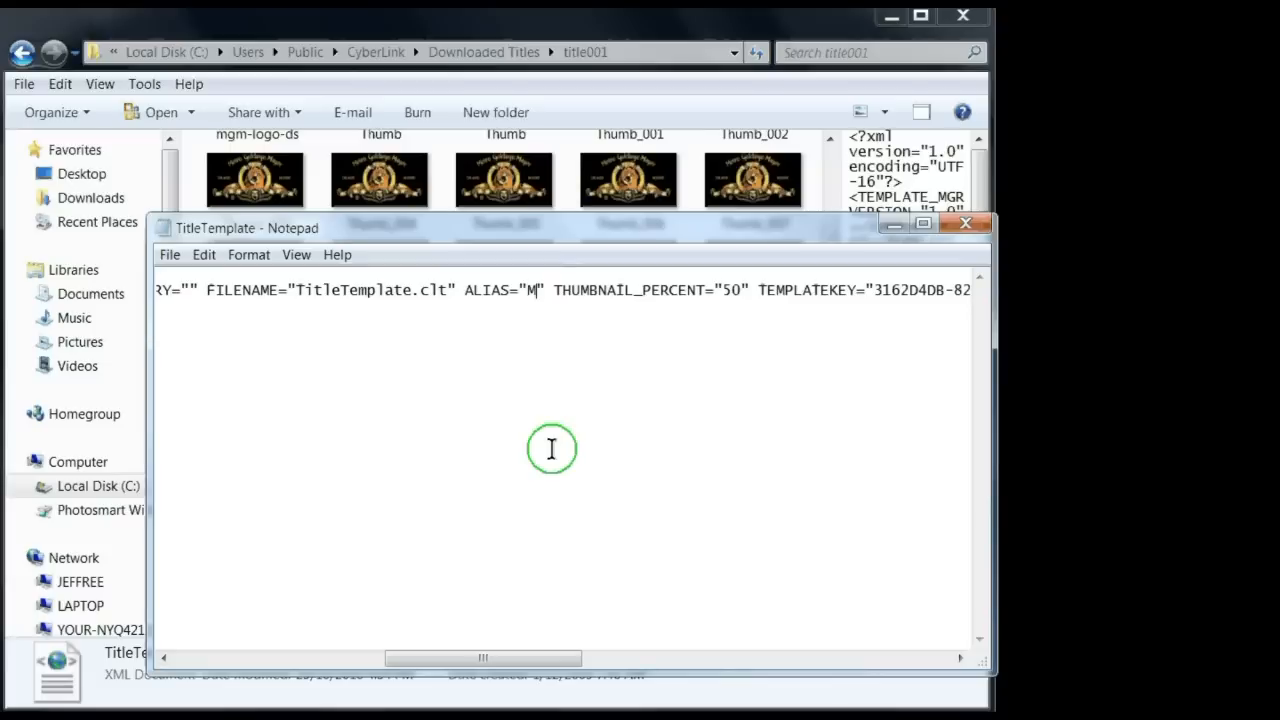
Step: Replace the ALIAS value Metro with Lion and save the file
type("L")
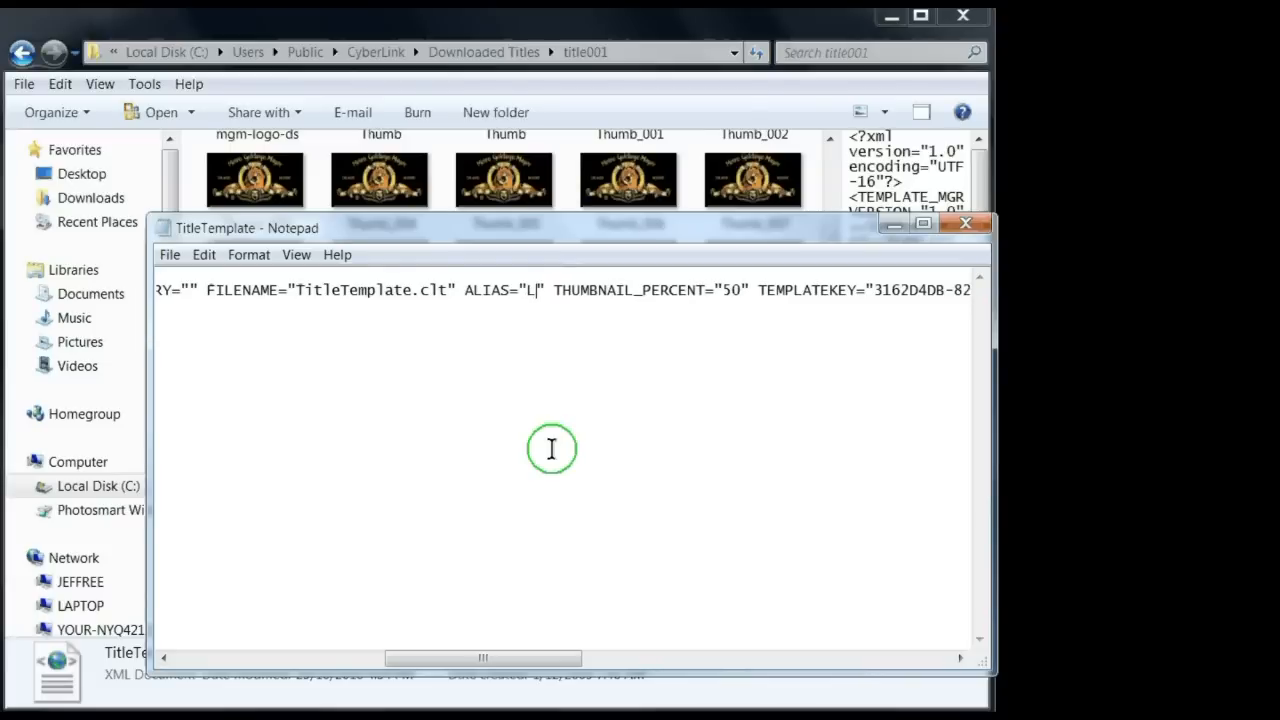
type("ion")
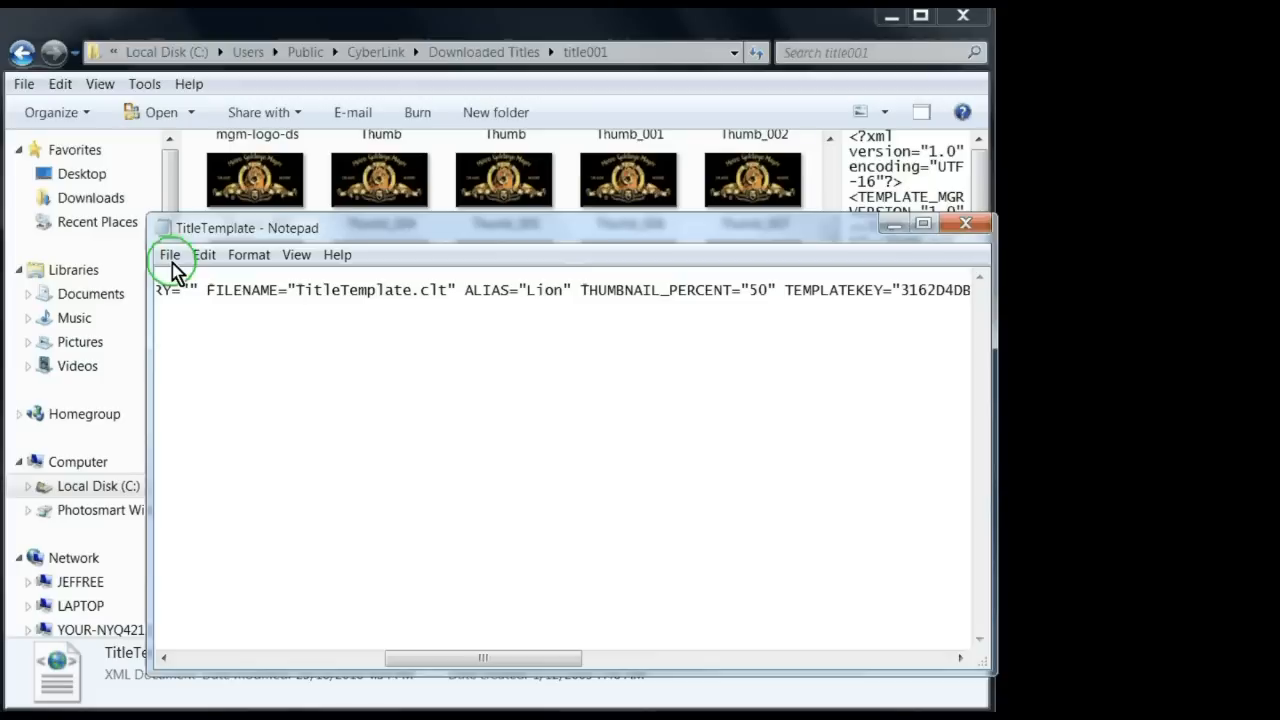
left_click(169, 254)
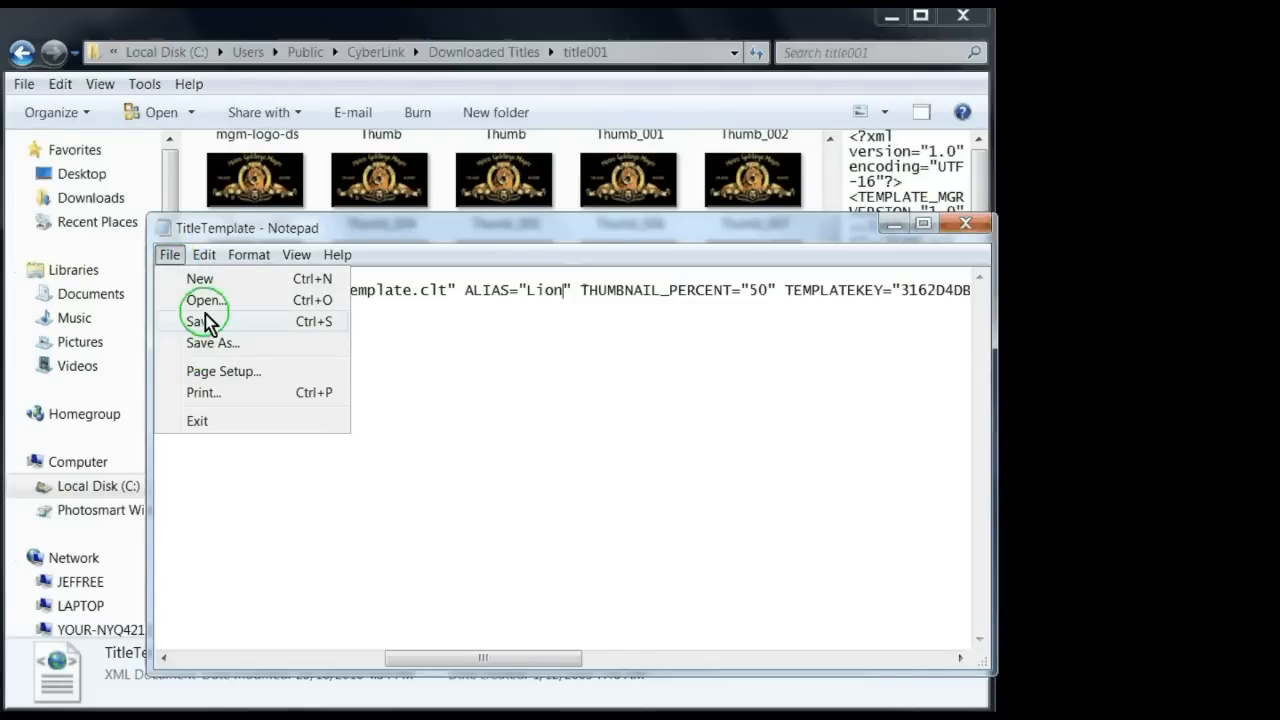
left_click(805, 288)
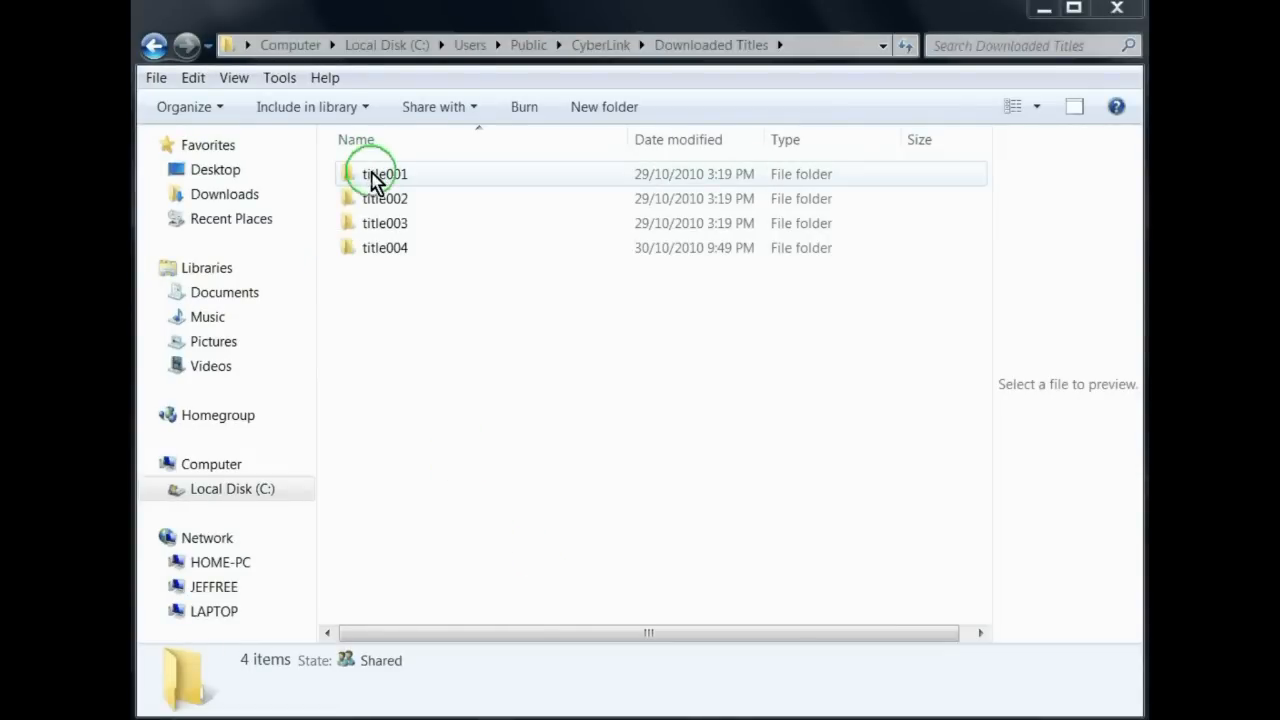
Step: Rename the title001 folder to Lion
right_click(383, 173)
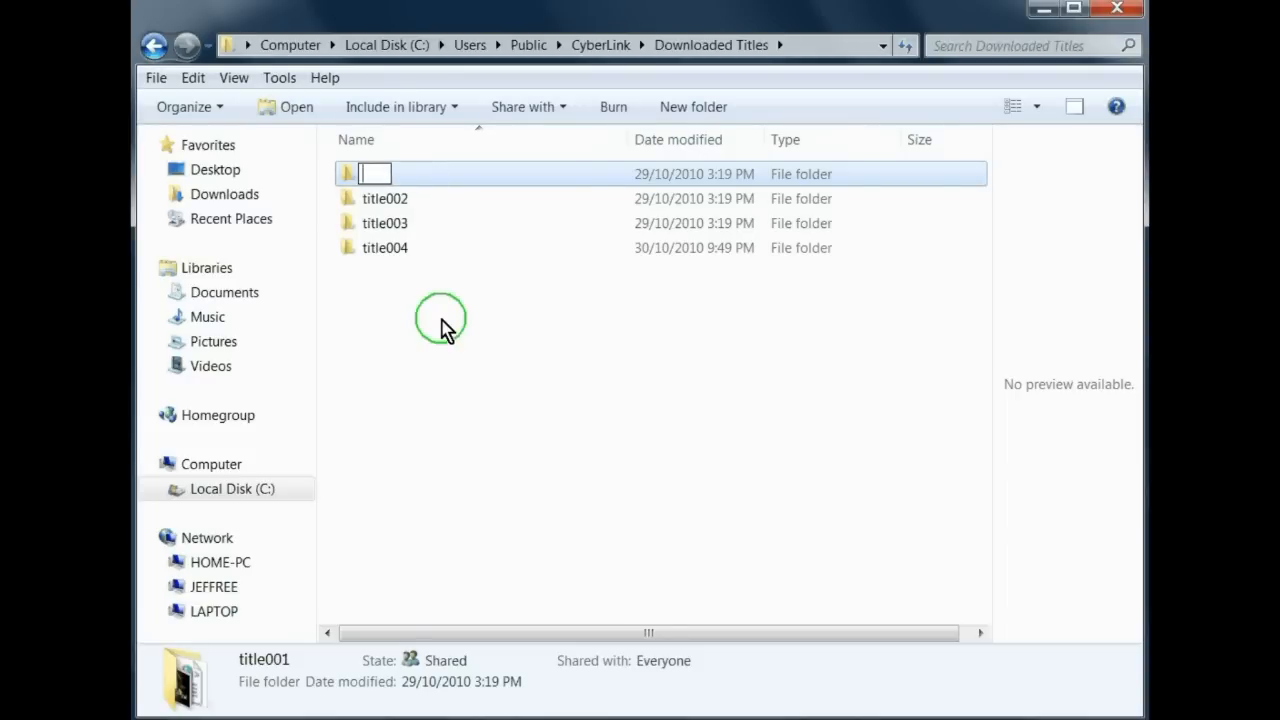
type("Lion")
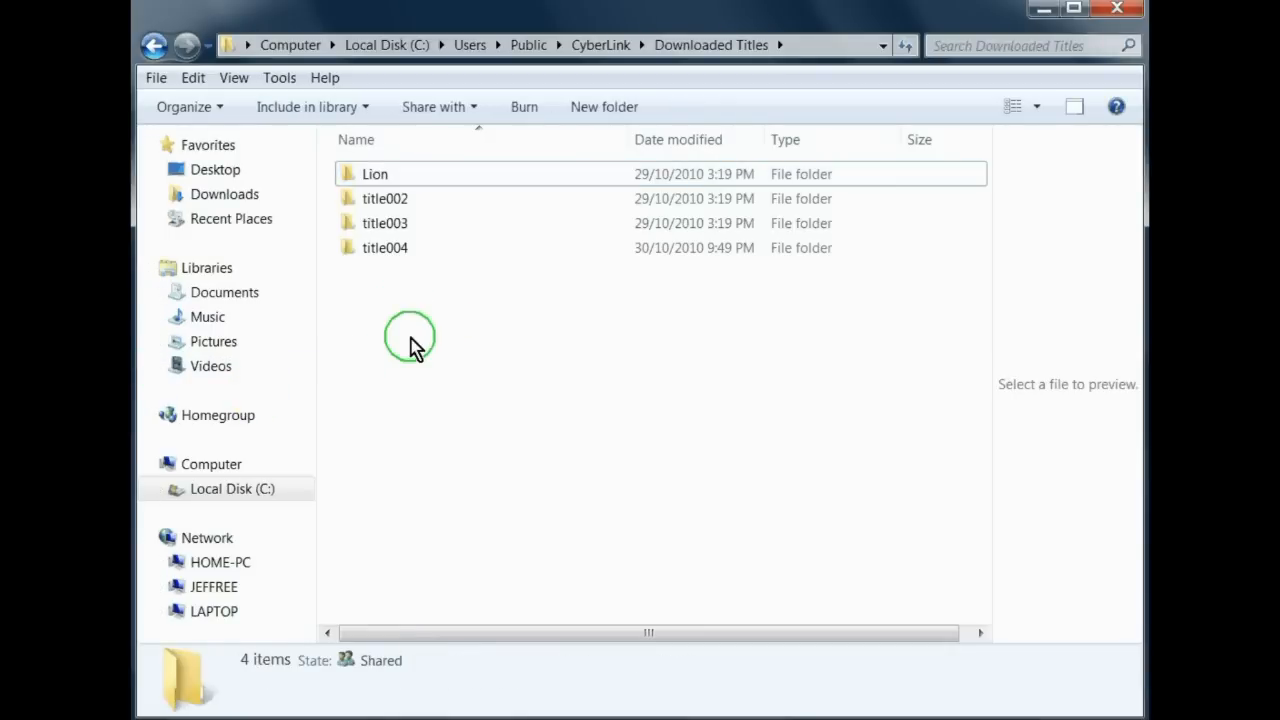
mouse_move(417, 348)
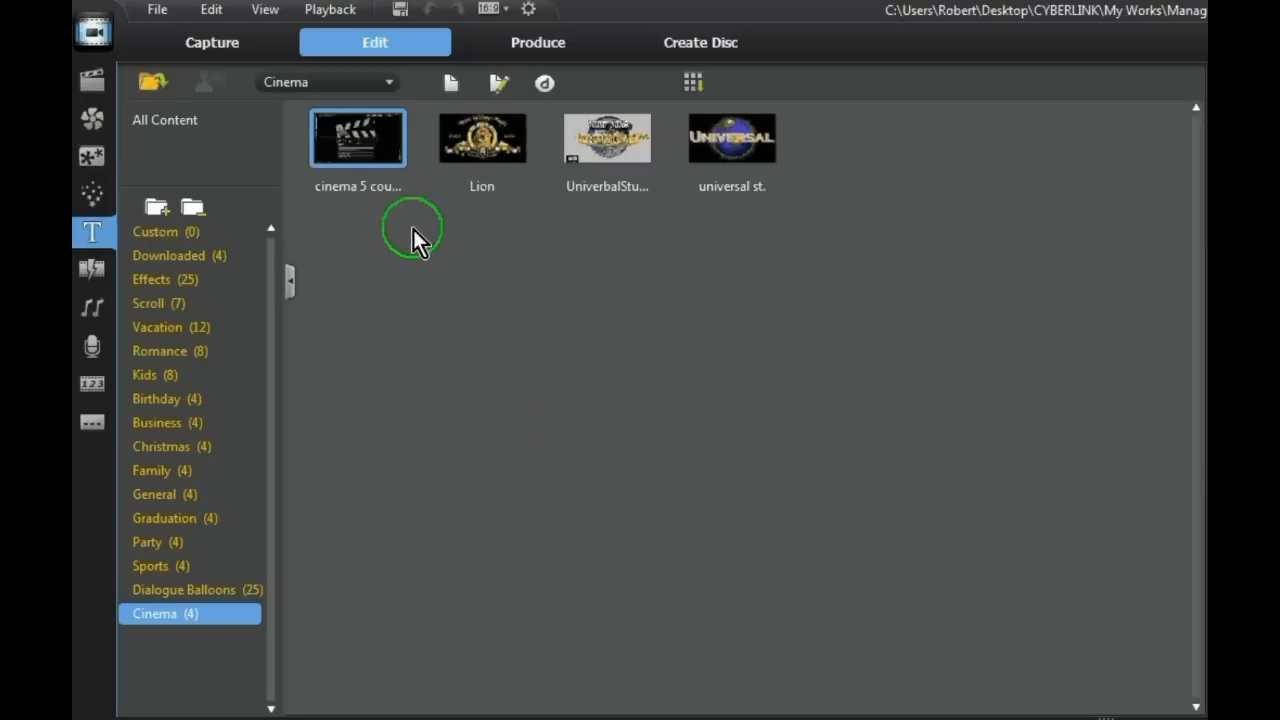
Step: Select the Lion template in Cinema and open its context menu
left_click(483, 138)
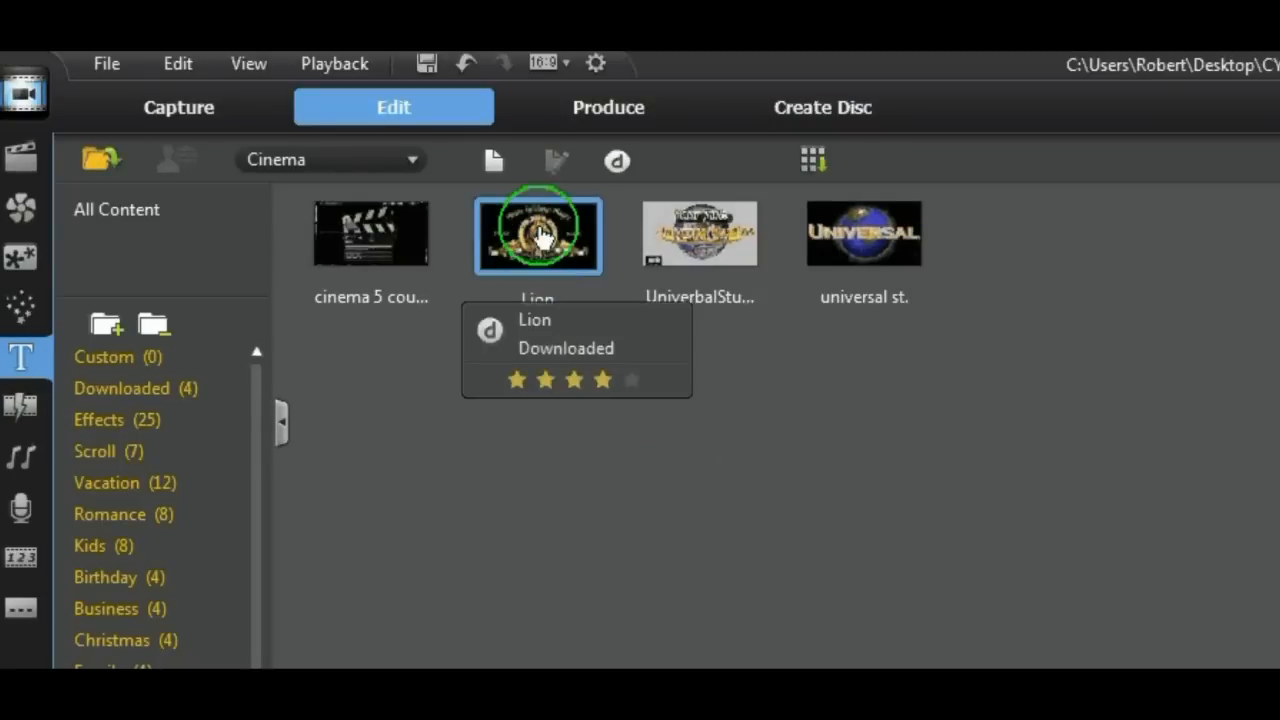
right_click(537, 234)
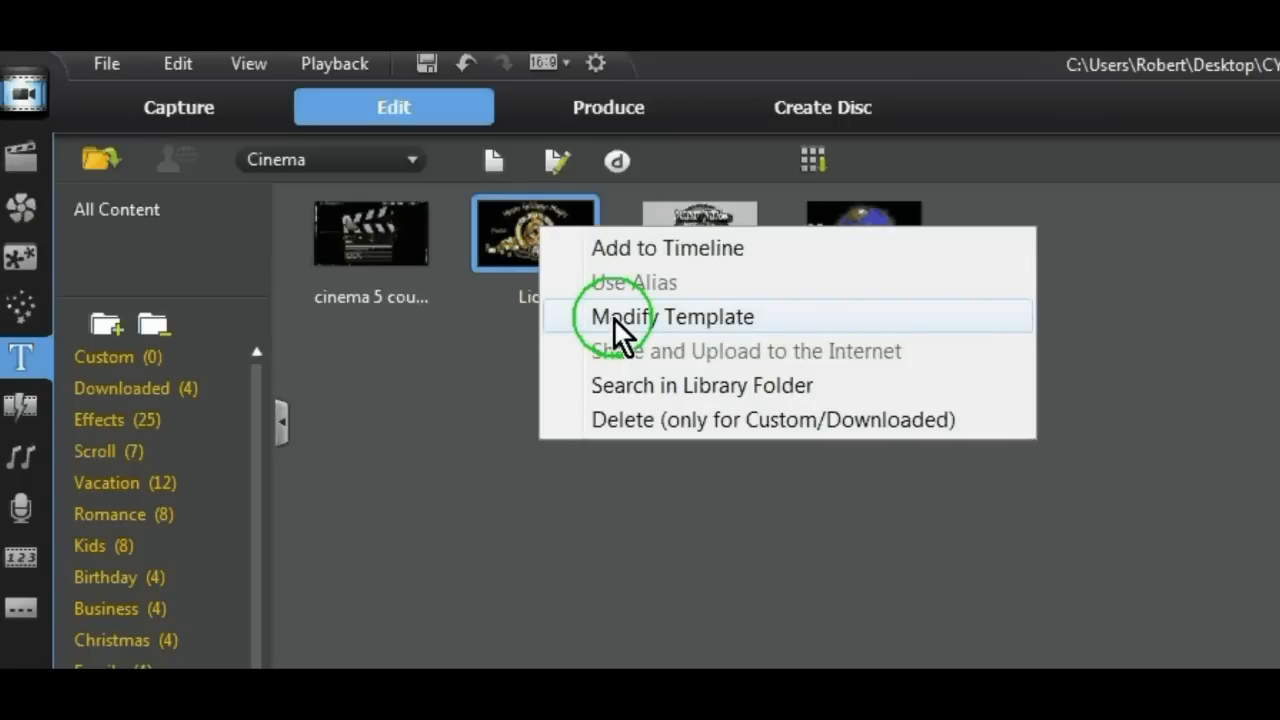
Step: Modify the Lion template, inserting an orange-styled 'Lion Park' title below the emblem
left_click(636, 316)
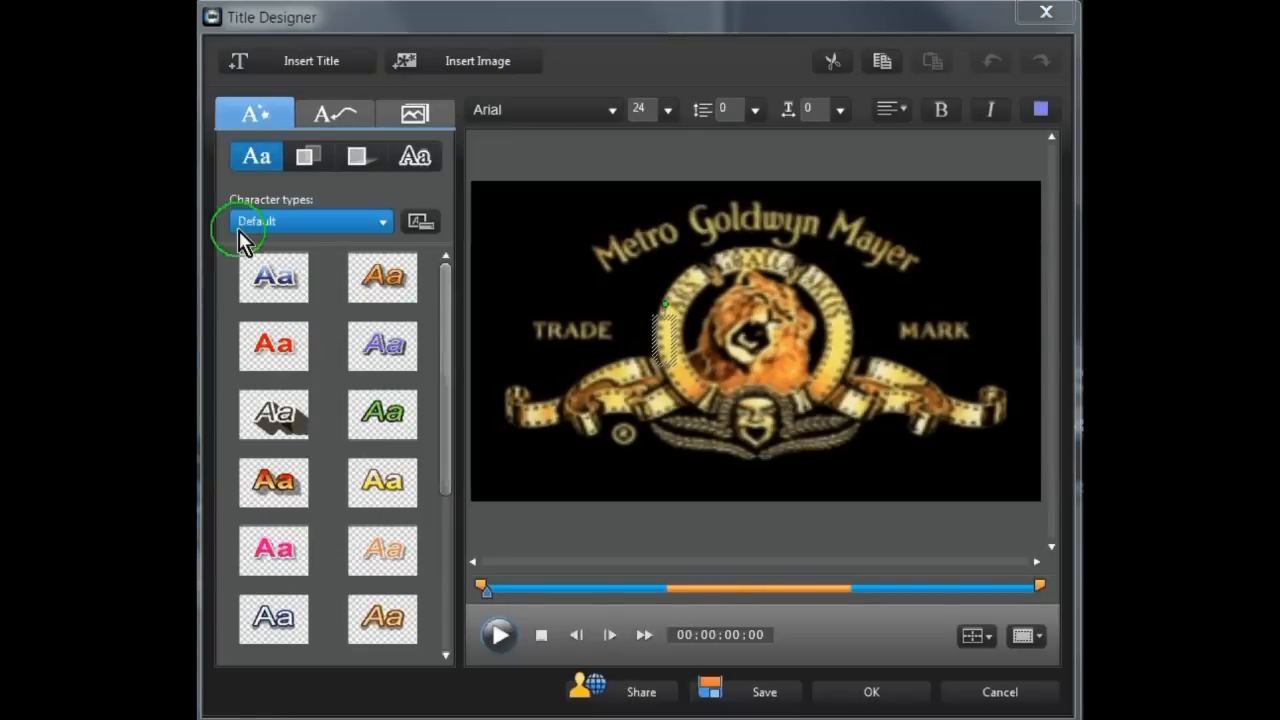
mouse_move(305, 61)
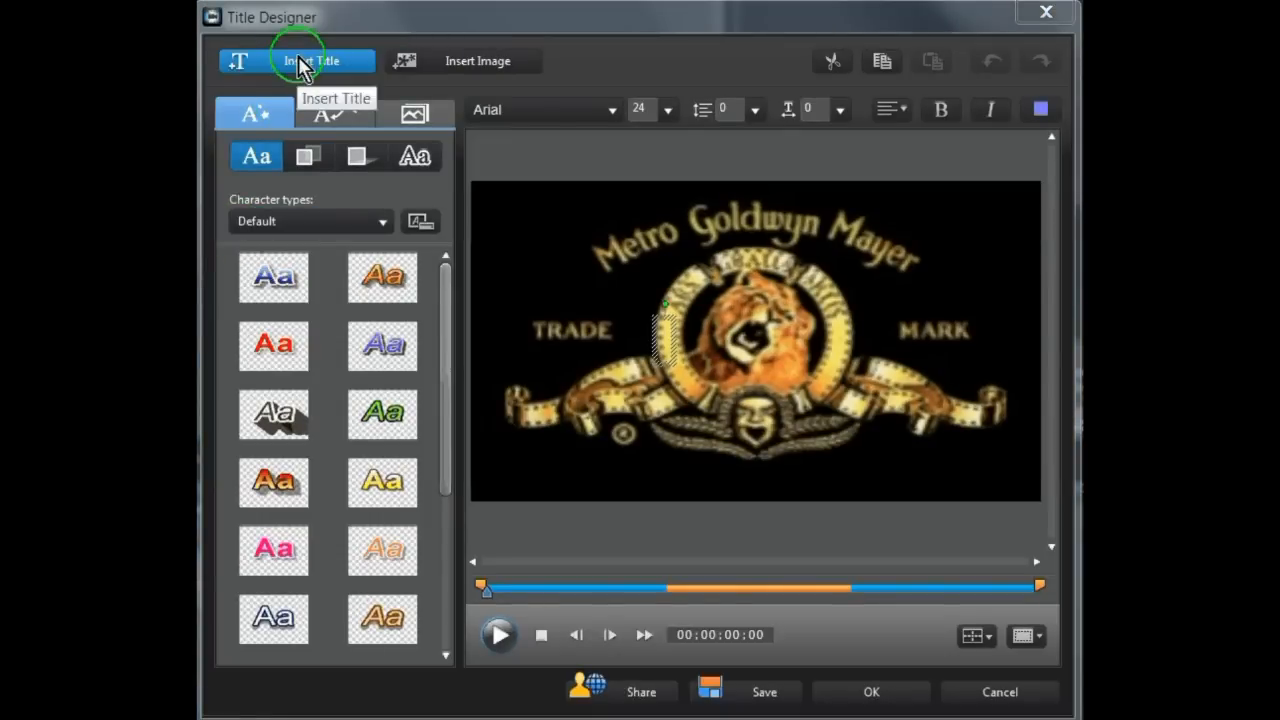
mouse_move(707, 442)
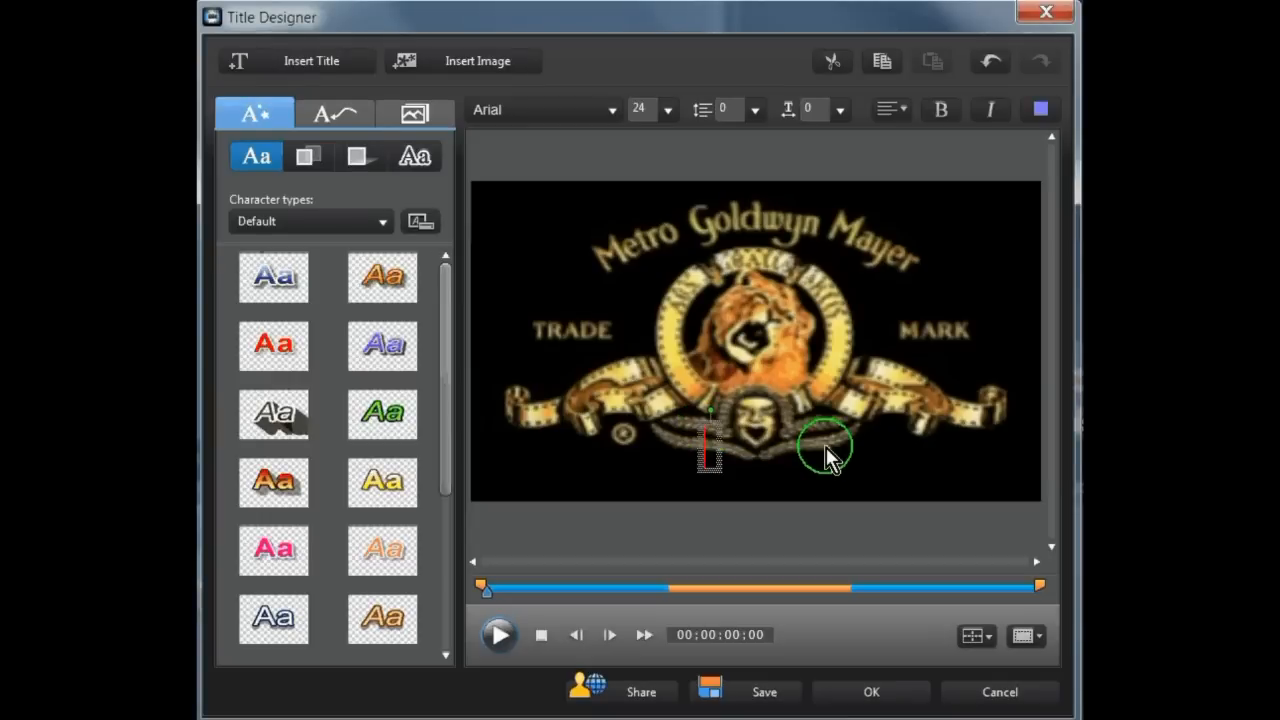
left_click(274, 483)
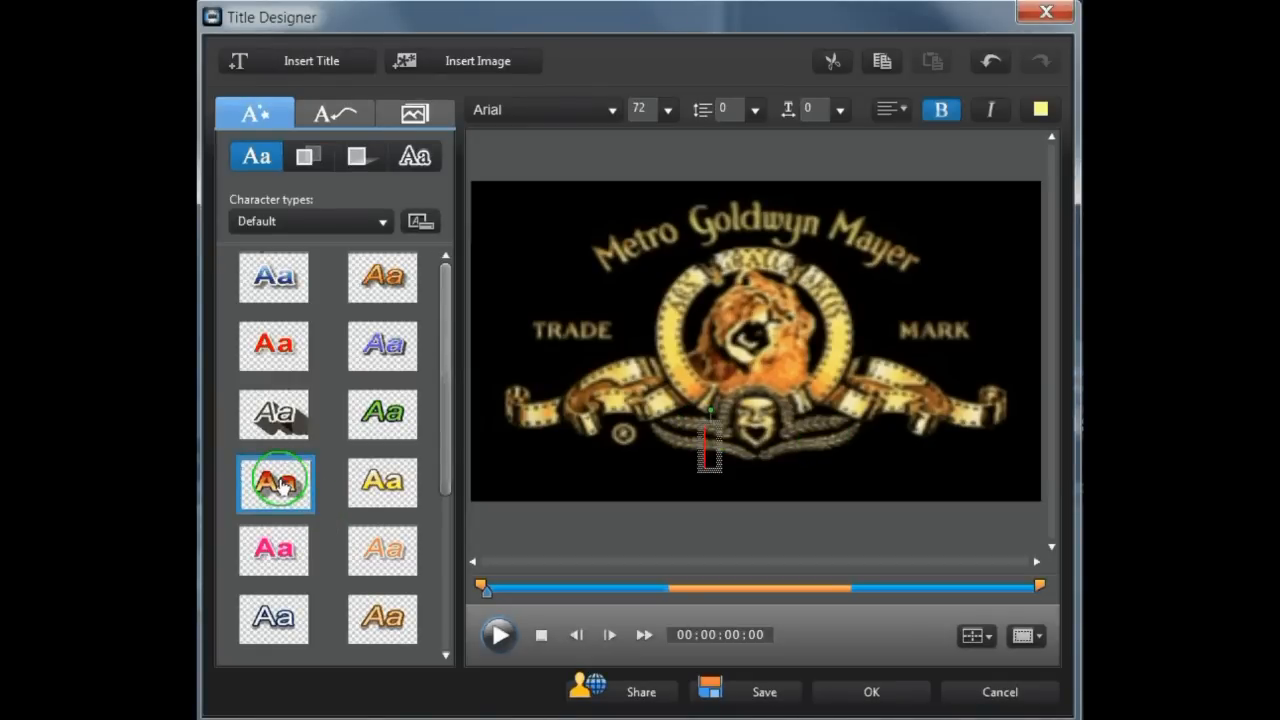
left_click(675, 110)
type("20")
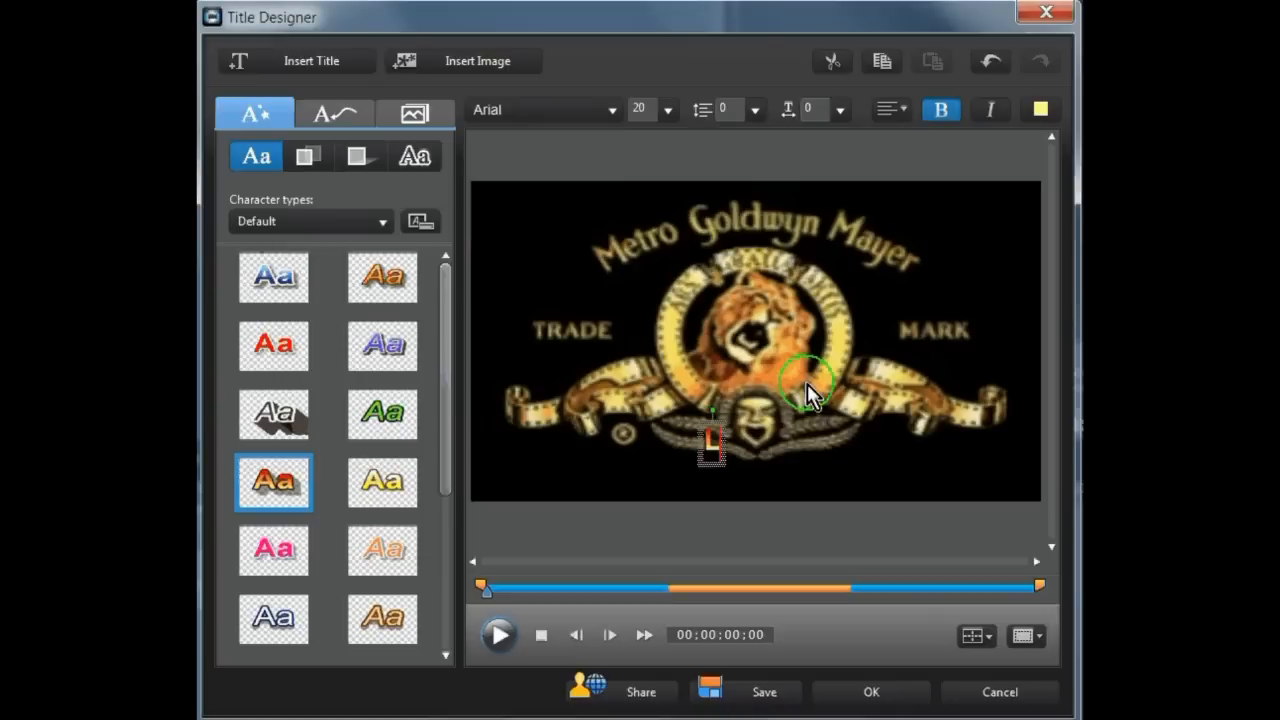
type("Lion Pa")
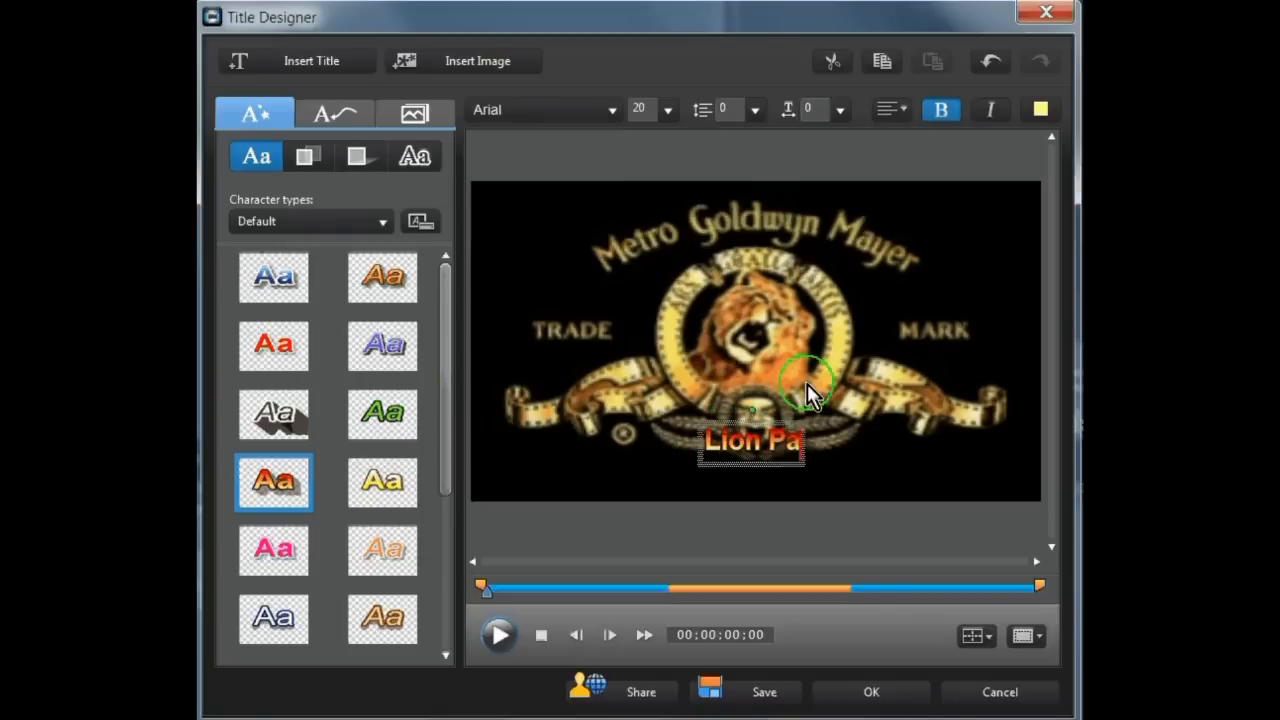
type("rk")
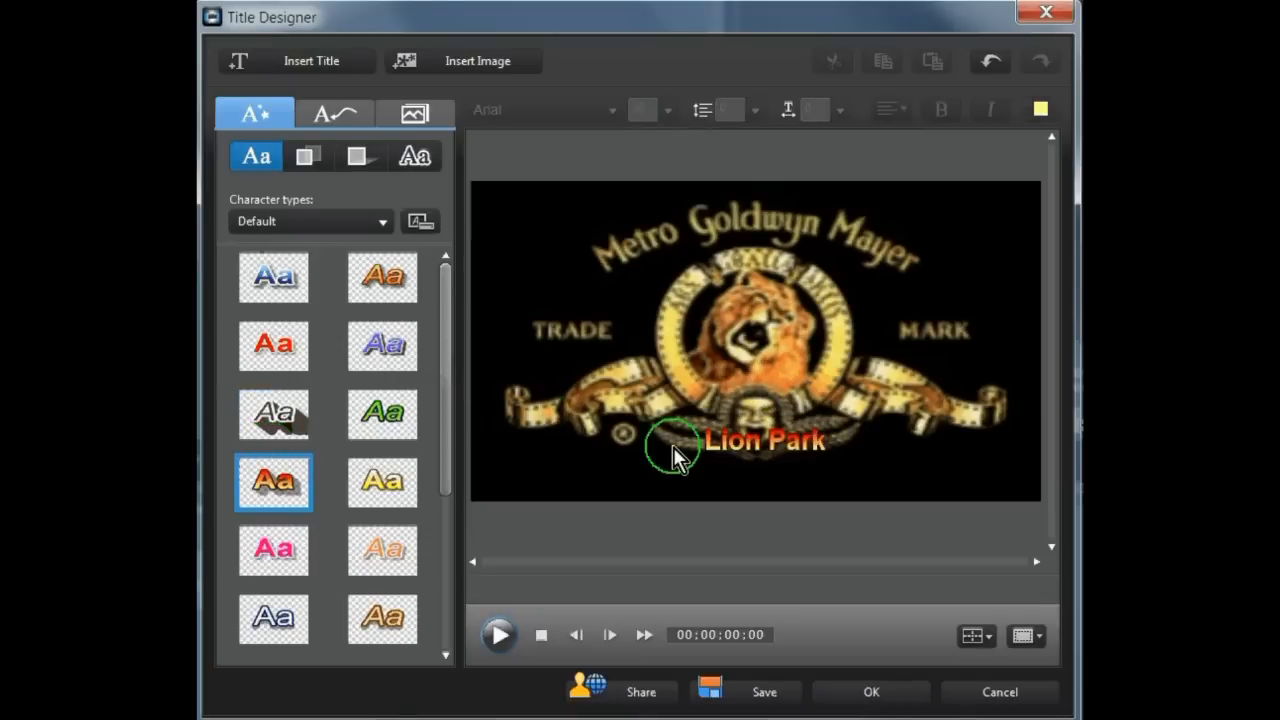
left_click(755, 455)
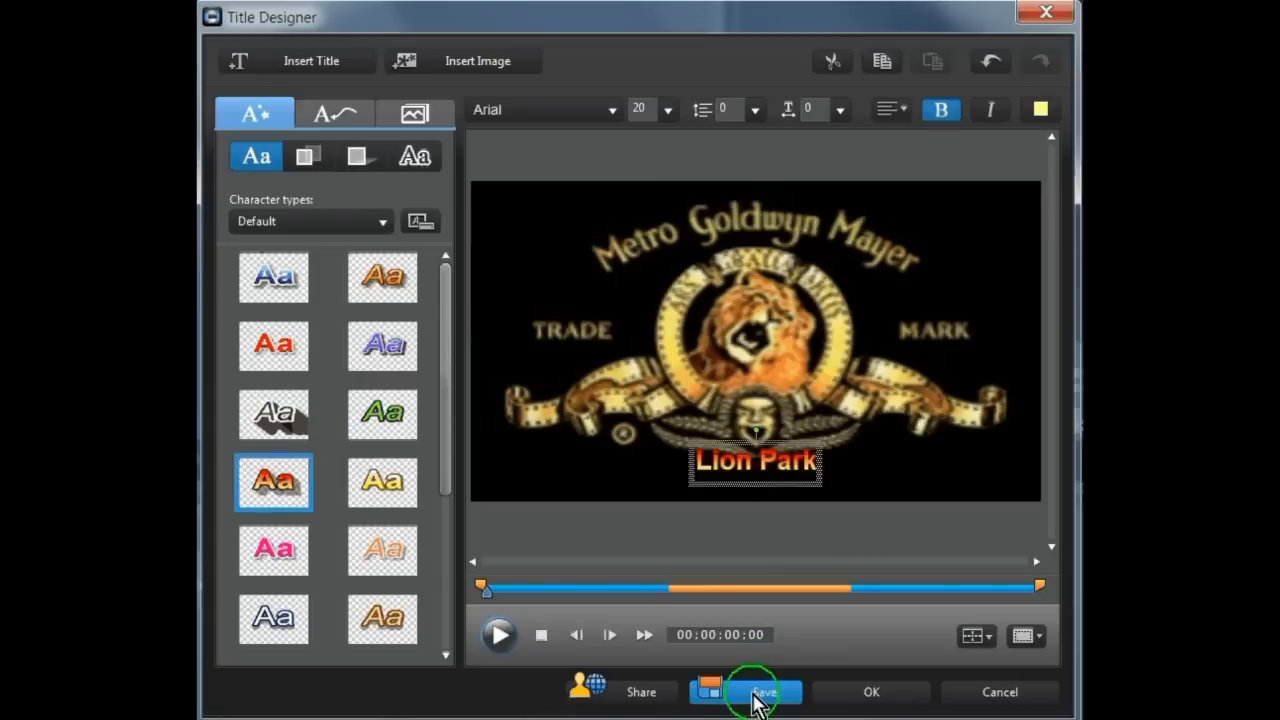
Step: Save the edited Lion title design as a custom template named 'Lion Park'
left_click(760, 691)
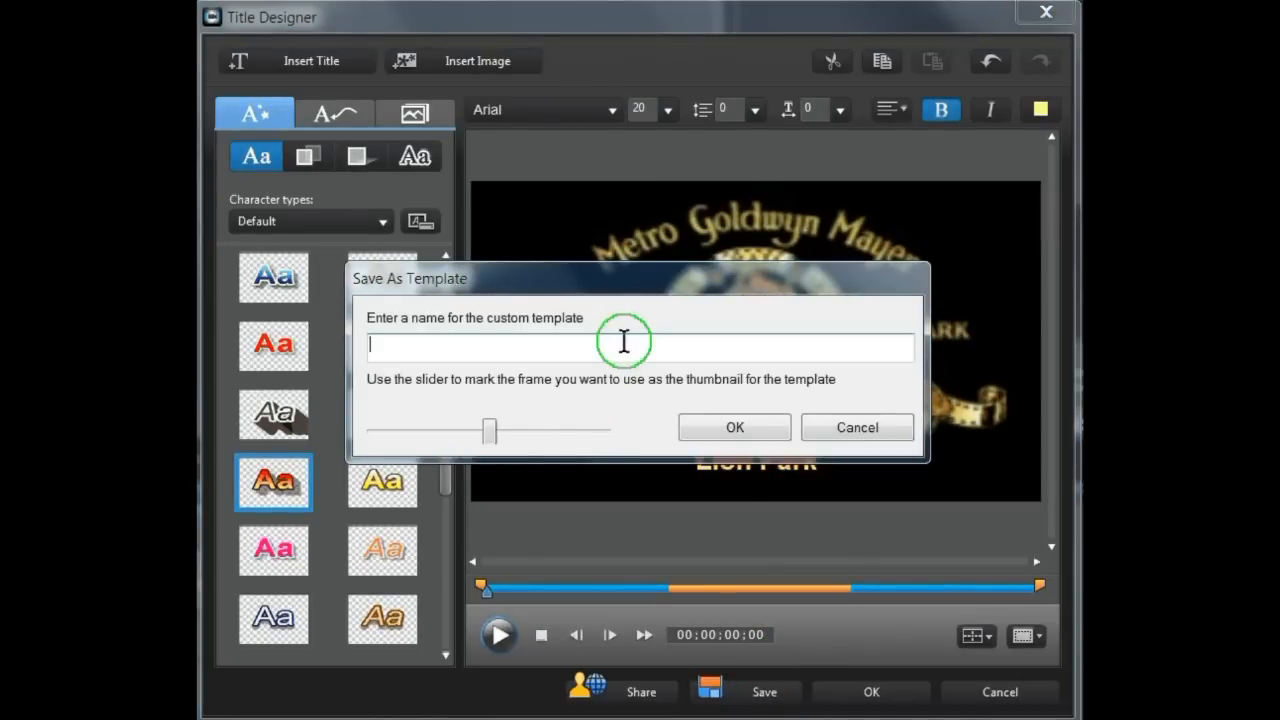
type("Lion Par")
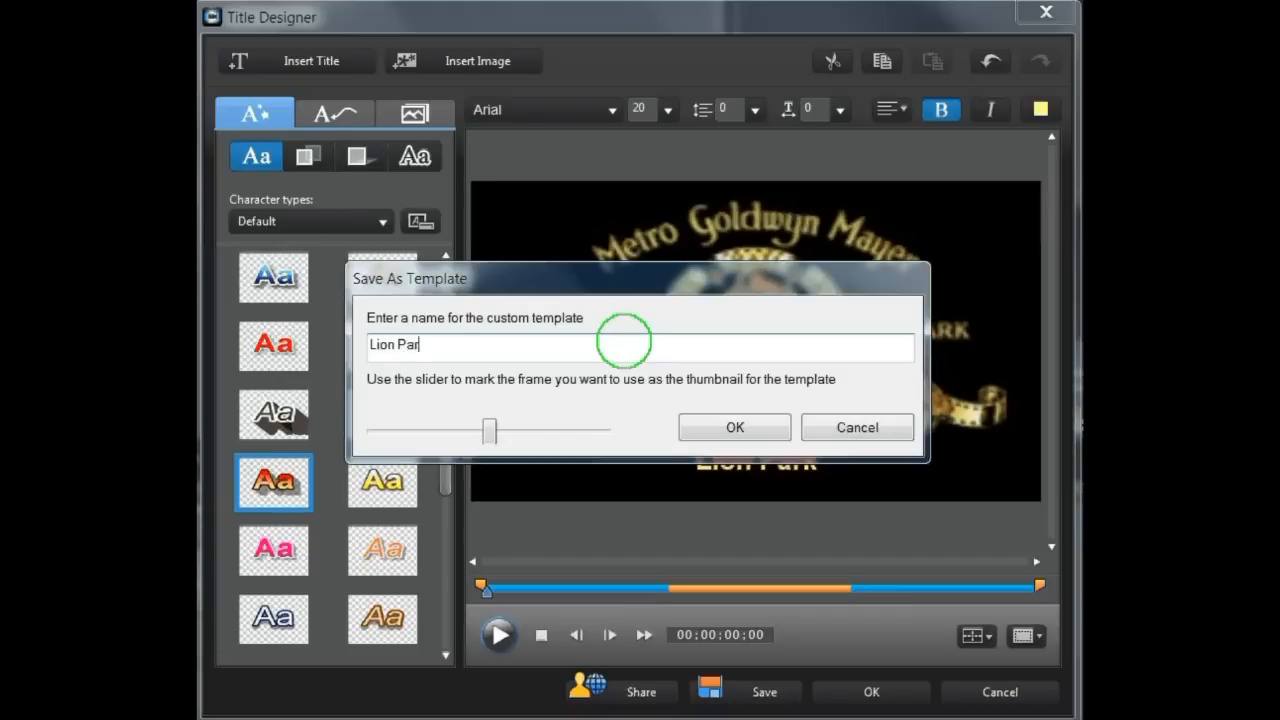
type("k")
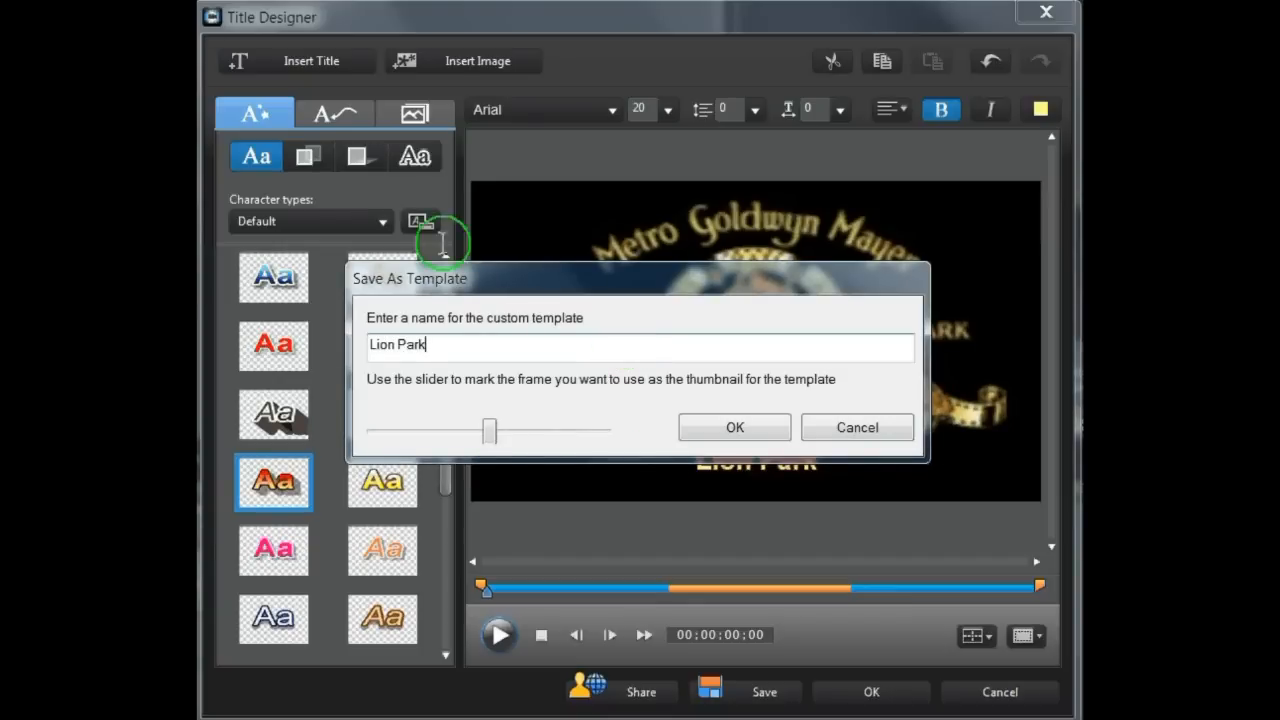
left_click(734, 427)
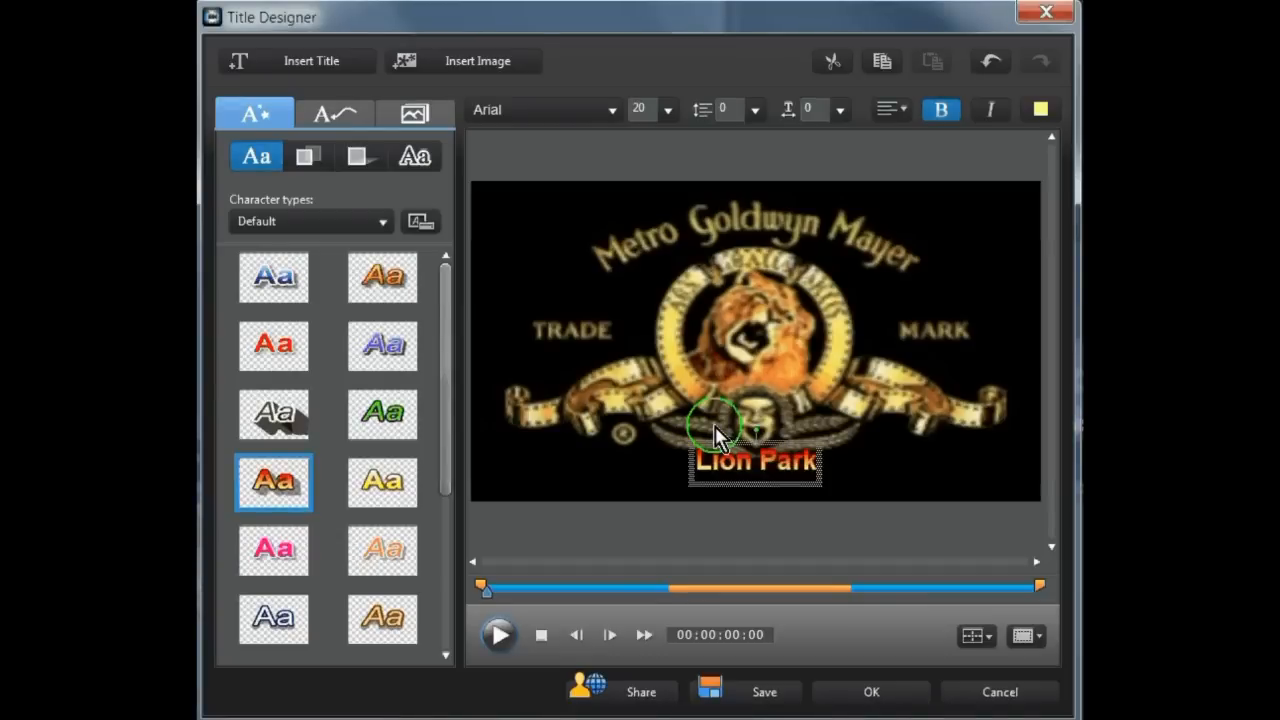
Step: Close Title Designer and bring up the options for the Lion Park thumbnail in Cinema
left_click(871, 692)
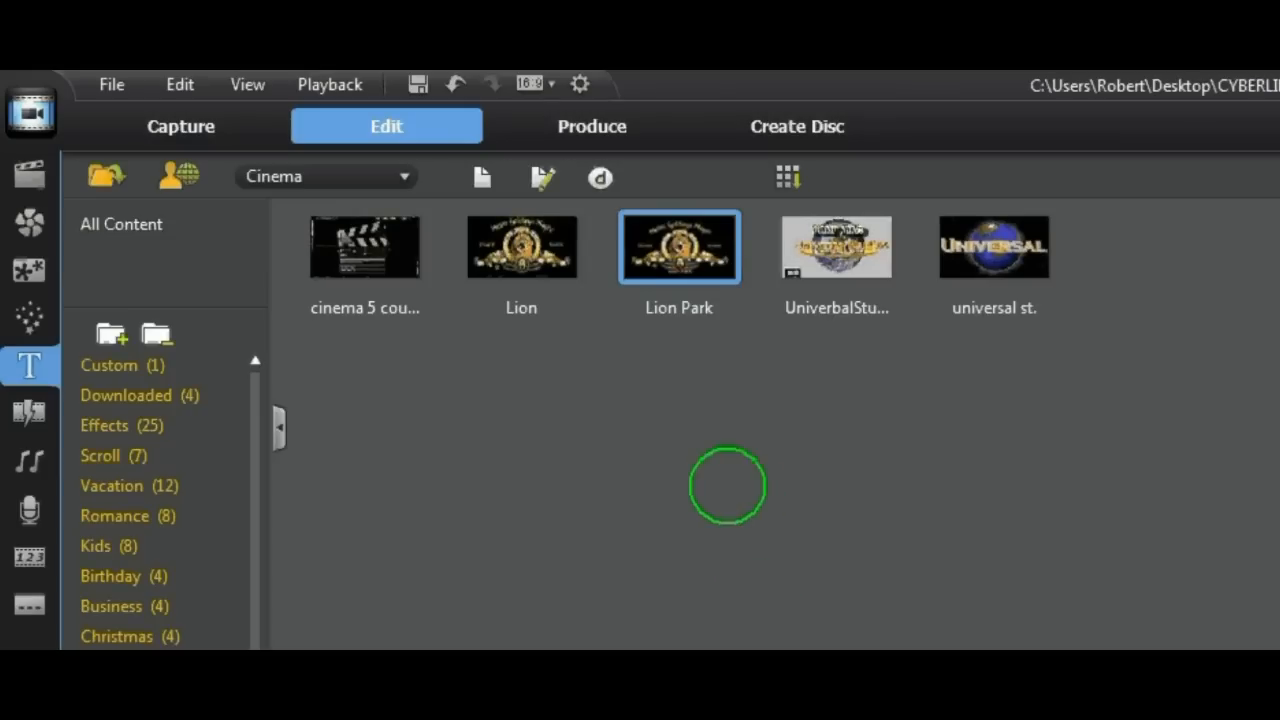
mouse_move(677, 380)
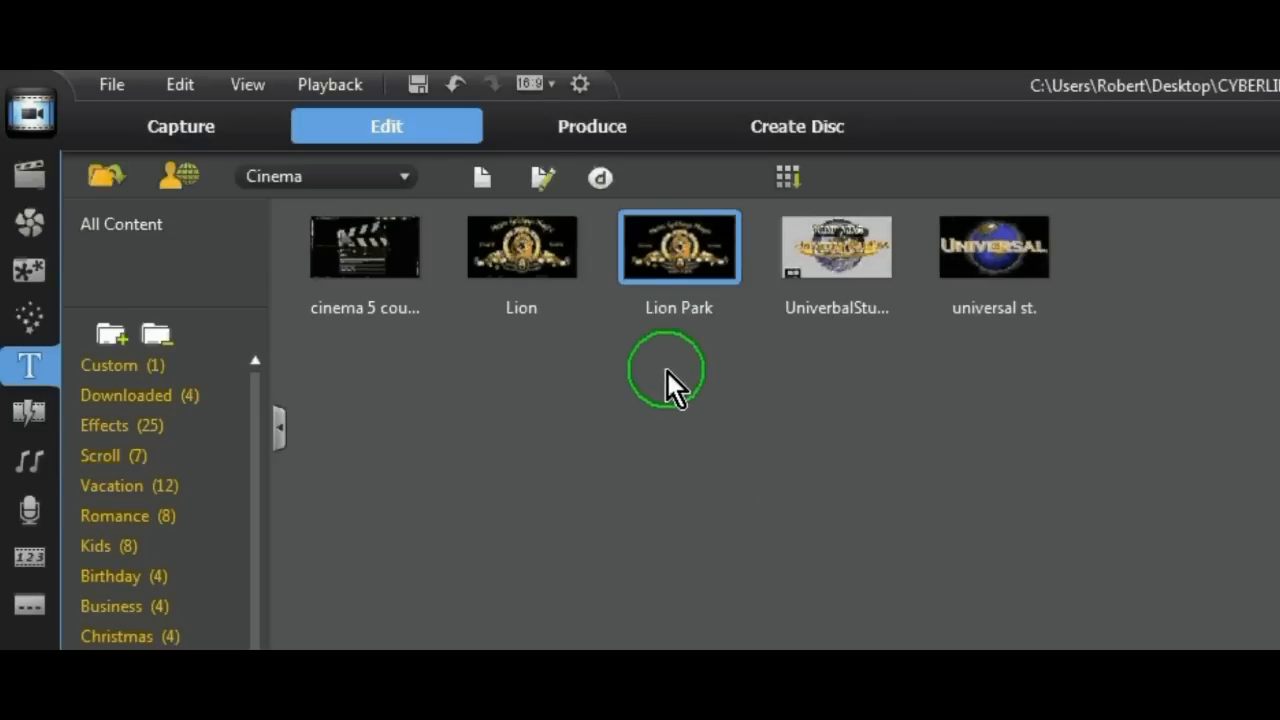
right_click(678, 247)
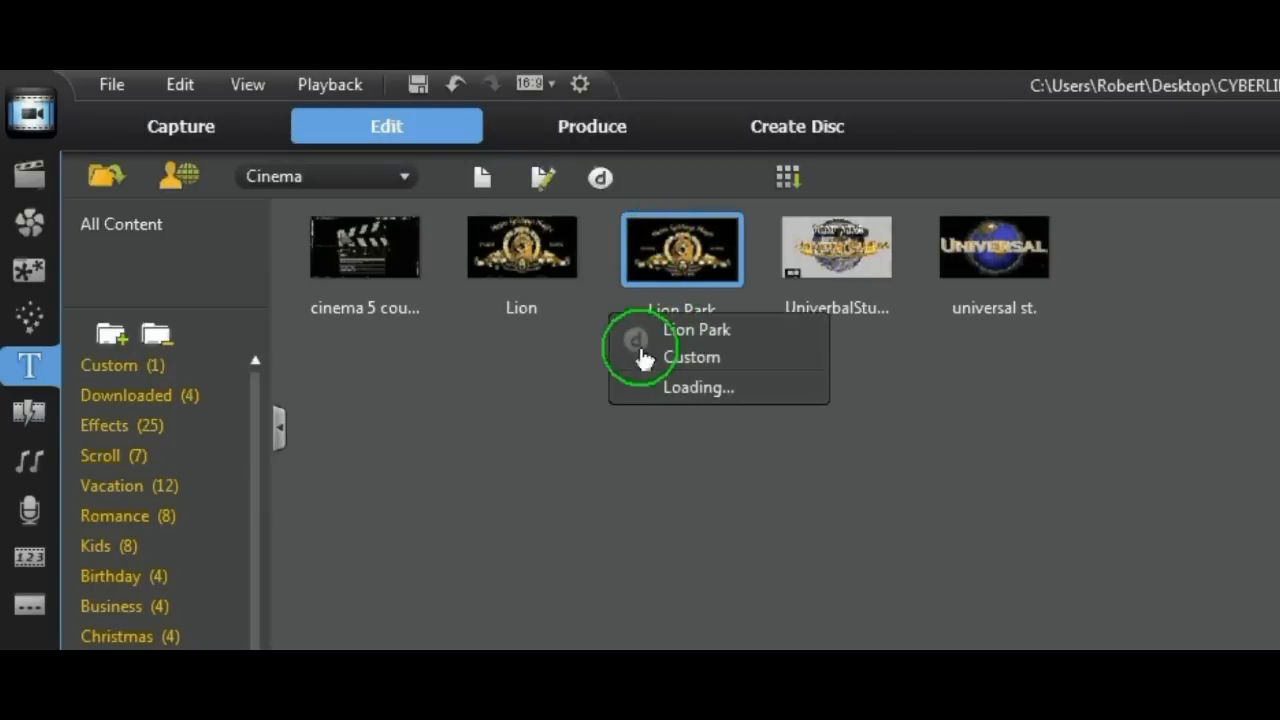